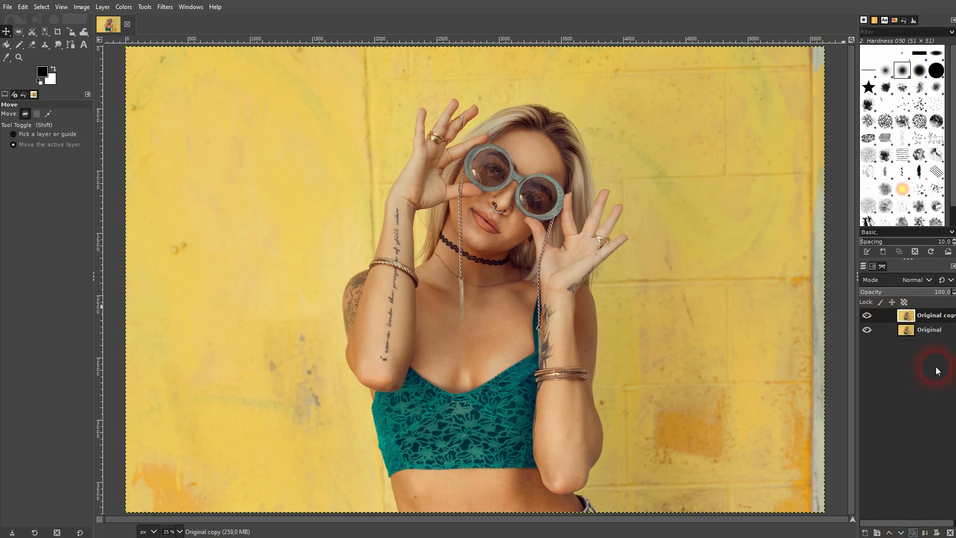
Rename the 'Original copy' layer to 'Dashed Outline'
double_click(932, 315)
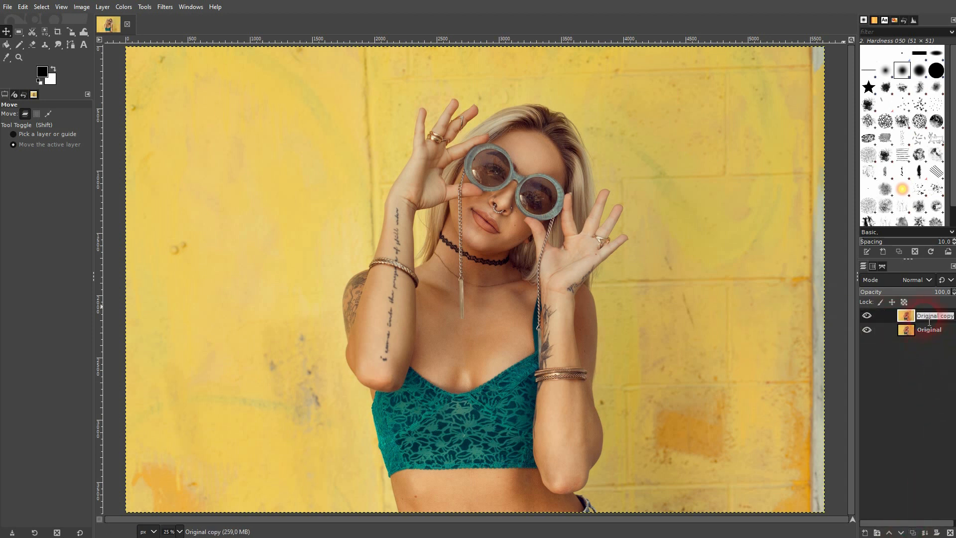
type("Dashed Outline")
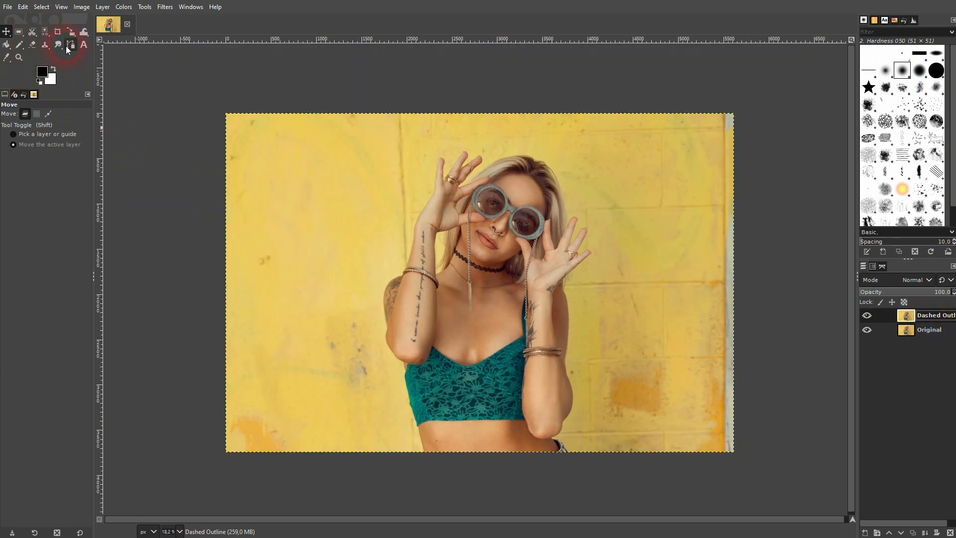
With the Paths tool, place anchors around the shoulder, forearm and fingertips, leaving a gap
left_click(71, 45)
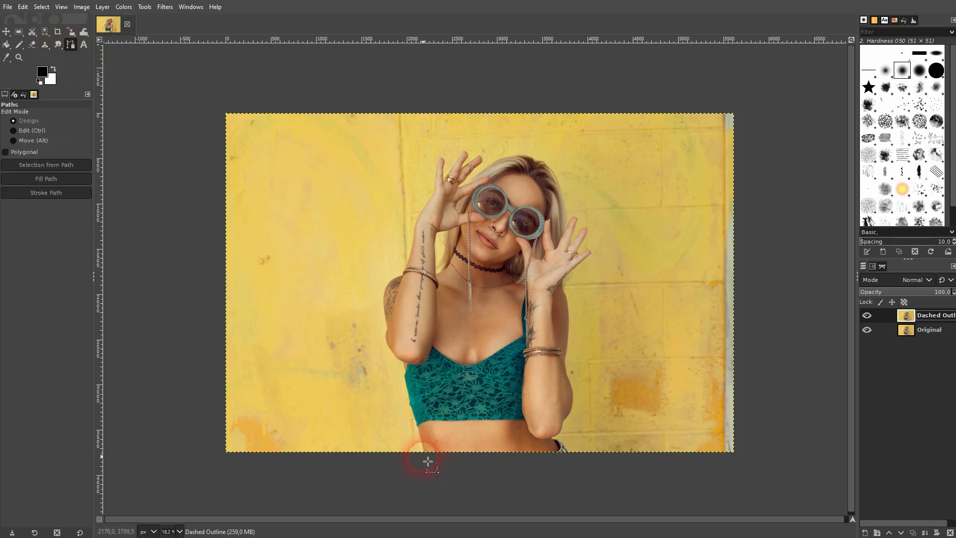
mouse_move(428, 458)
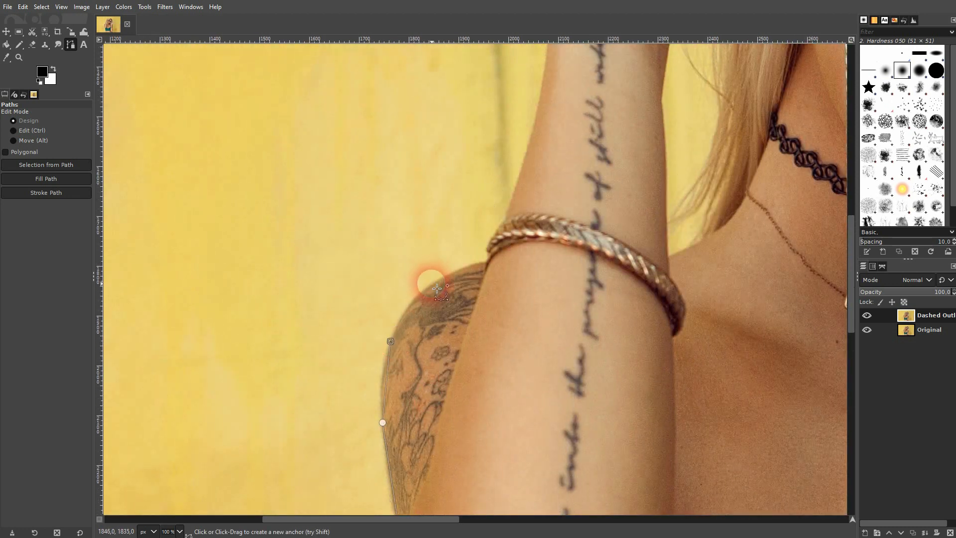
left_click(494, 241)
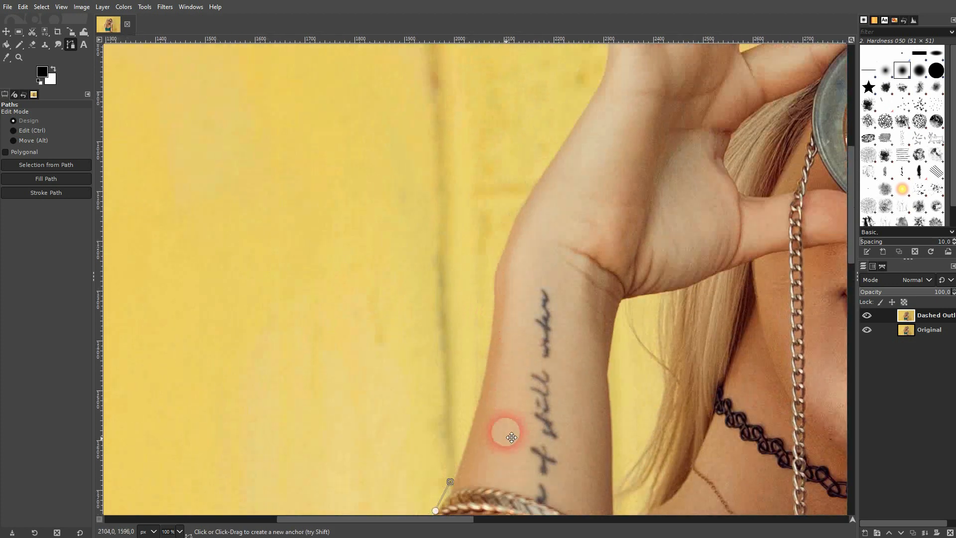
left_click(491, 329)
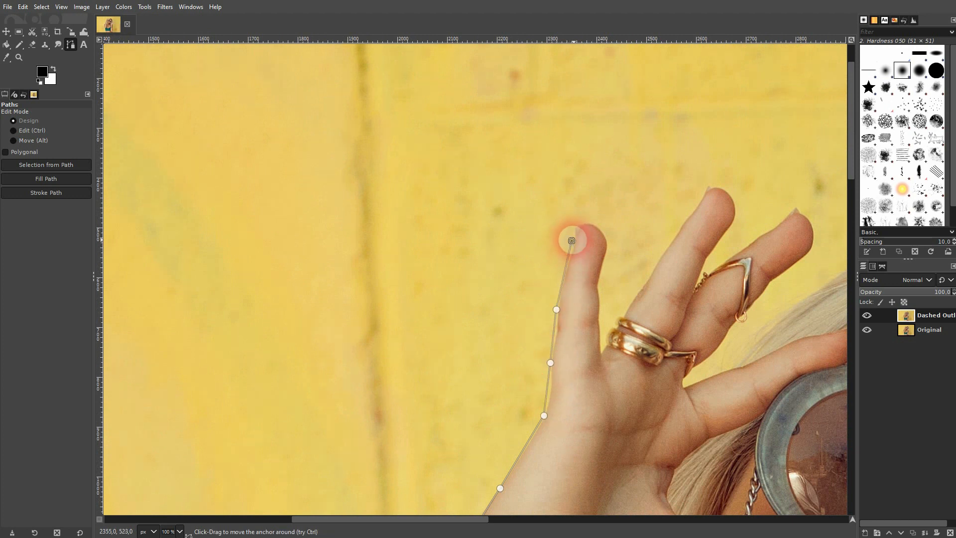
left_click_drag(571, 239, 577, 220)
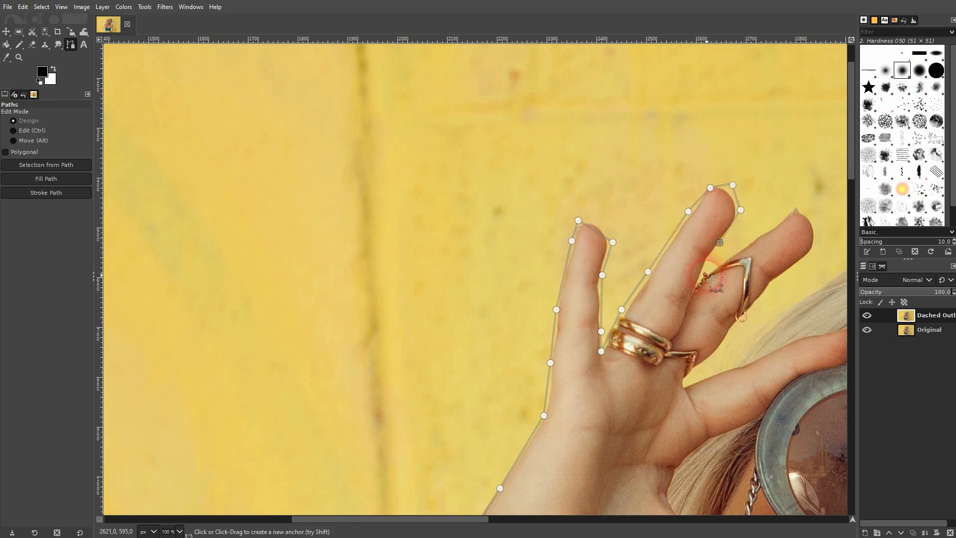
left_click_drag(711, 281, 767, 227)
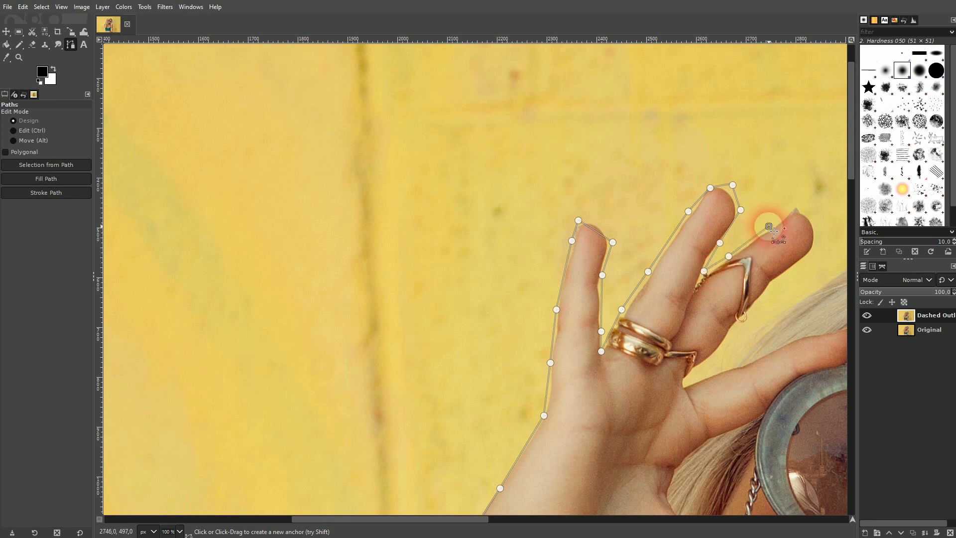
left_click(801, 205)
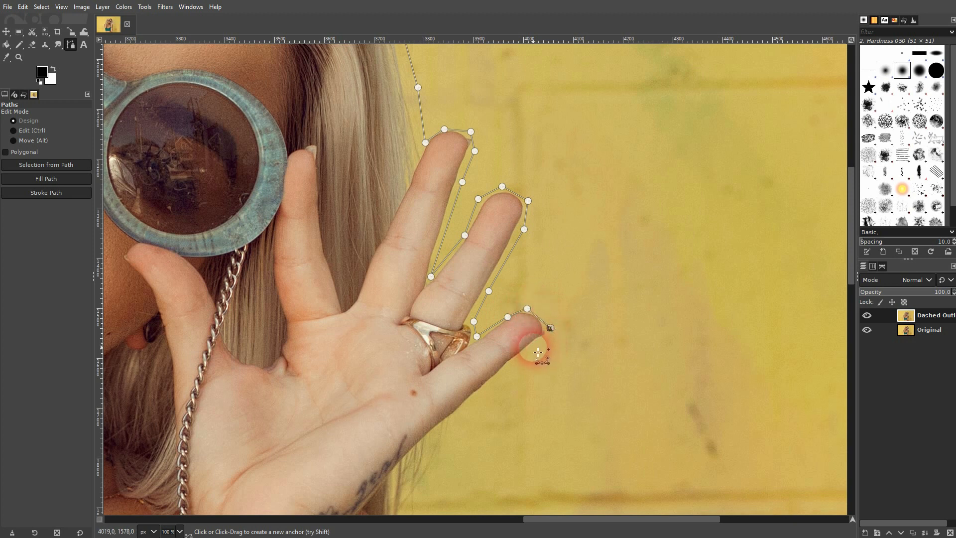
scroll("down", 3)
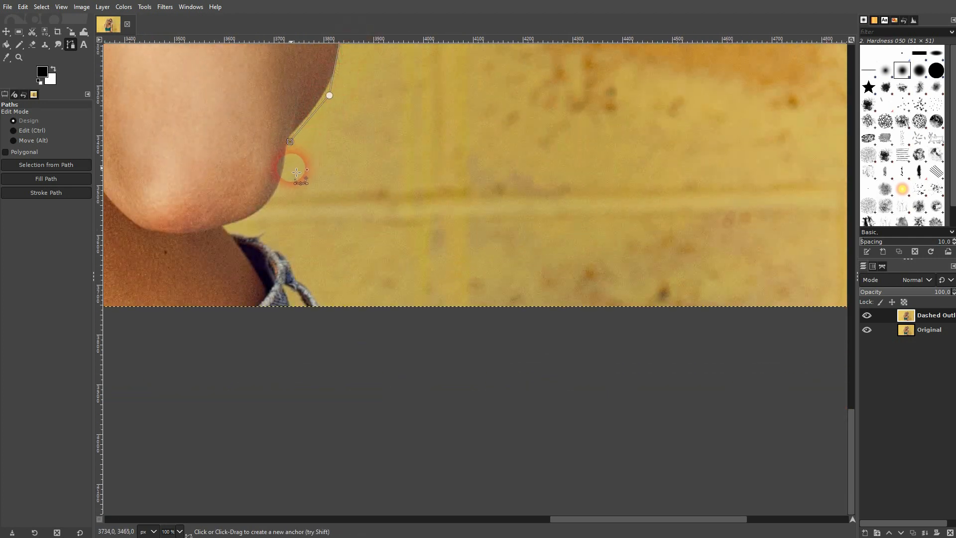
Add the last anchor near the bottom edge and curve the path around arm, elbow and shoulder
left_click(270, 231)
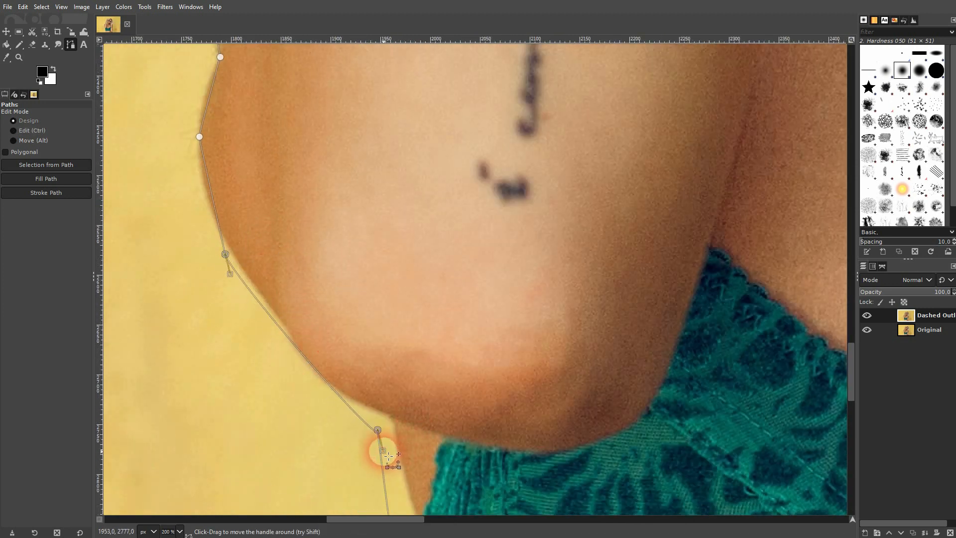
left_click_drag(394, 464, 357, 438)
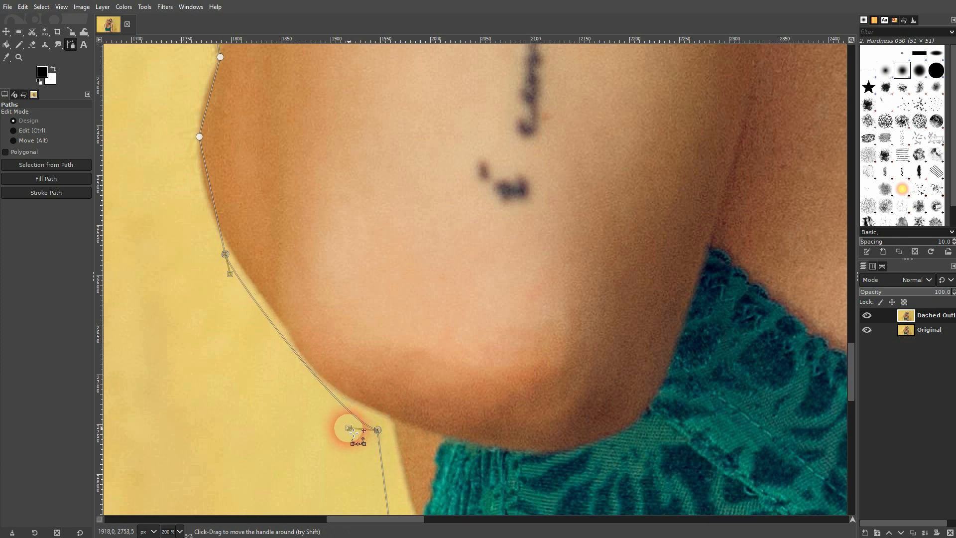
left_click_drag(357, 433, 238, 283)
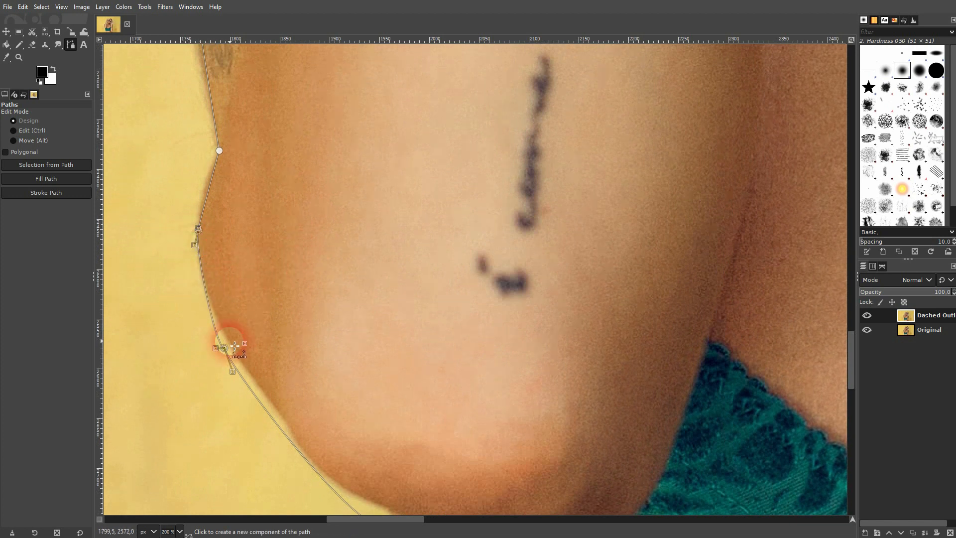
left_click_drag(235, 348, 224, 335)
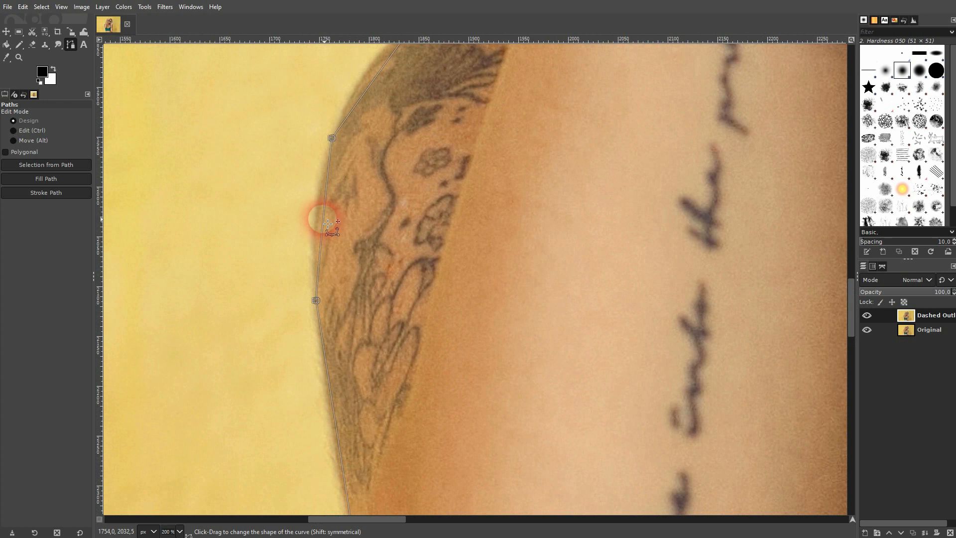
left_click_drag(331, 222, 331, 143)
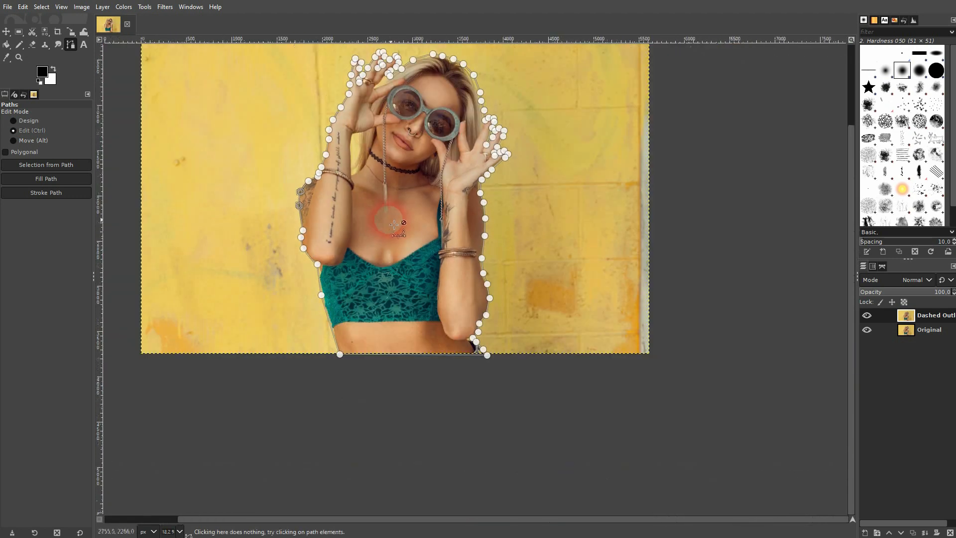
Convert the outline path into a selection with Select > From Path
right_click(395, 225)
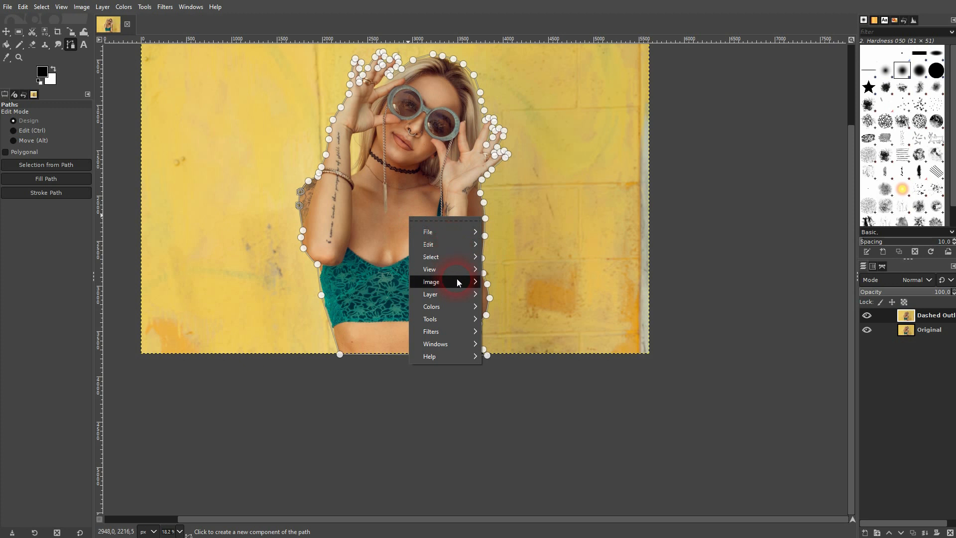
left_click(431, 256)
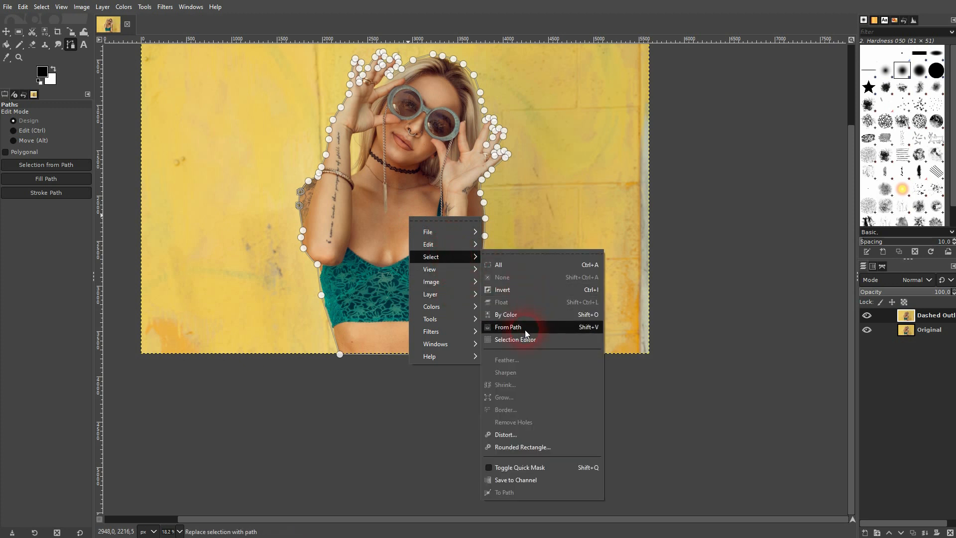
left_click(508, 327)
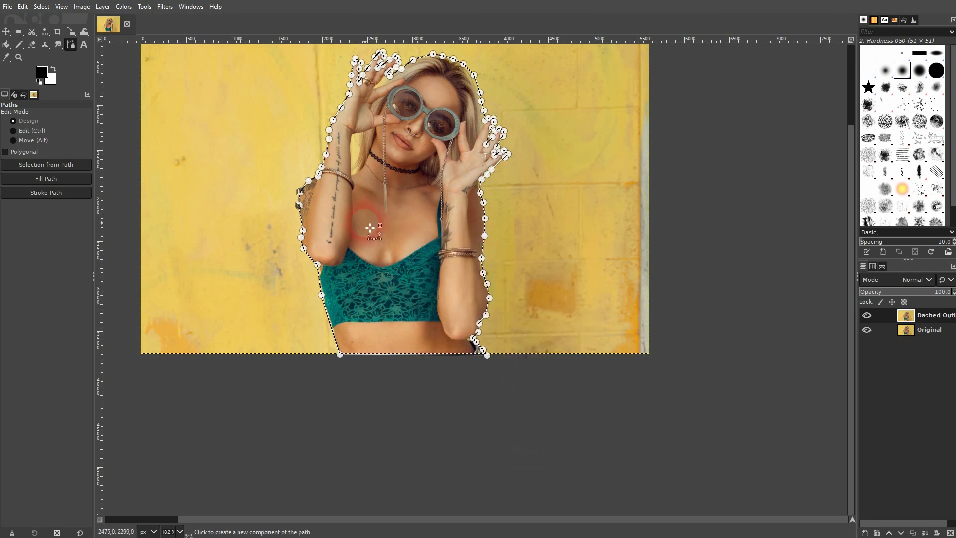
Confirm white as the foreground colour
left_click(41, 7)
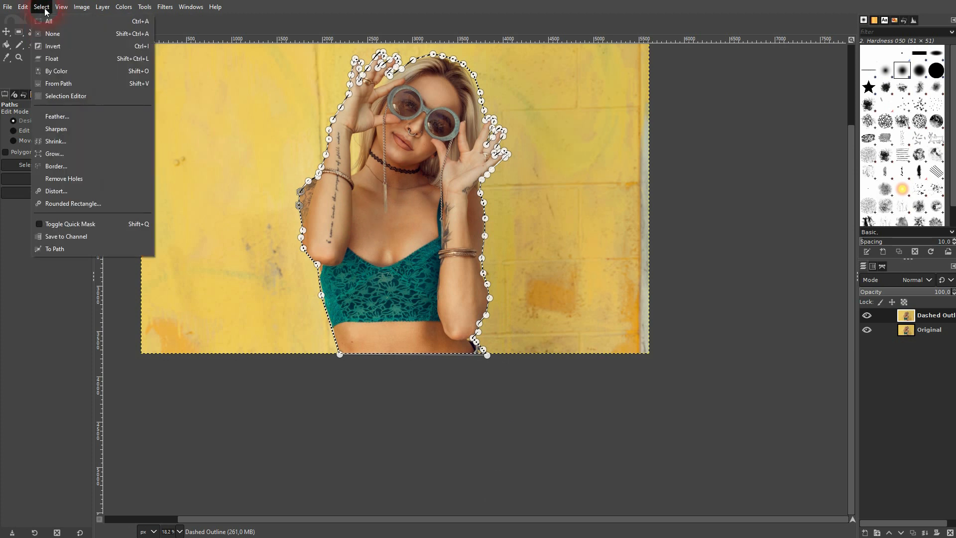
left_click(41, 6)
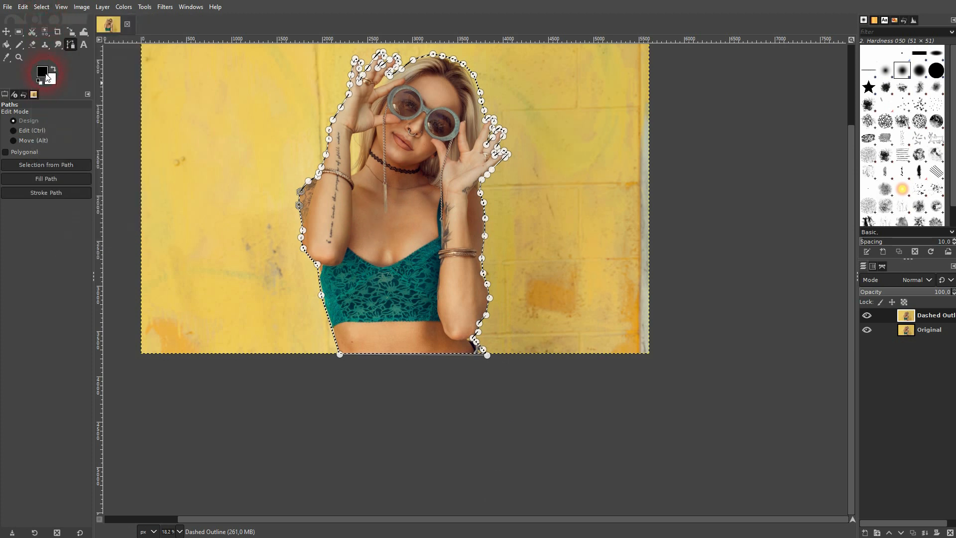
mouse_move(54, 68)
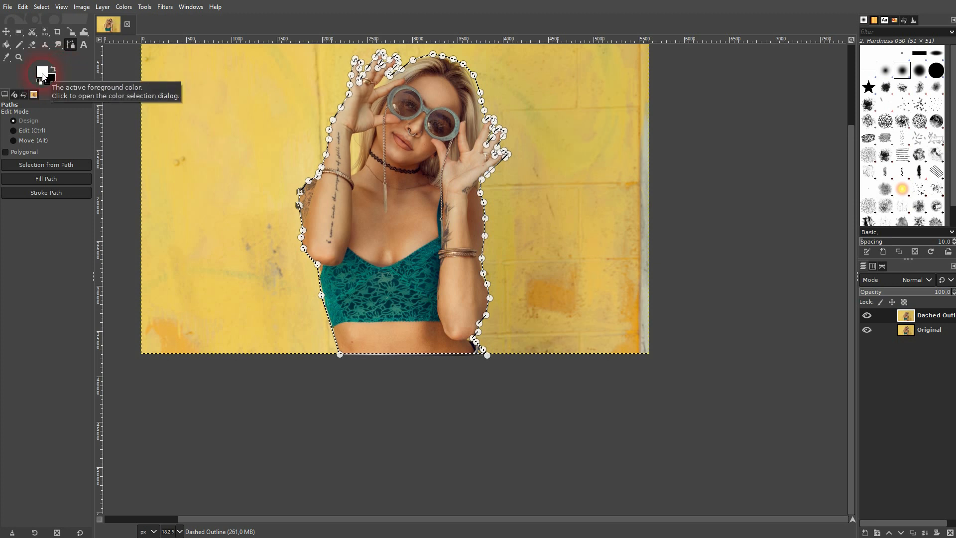
left_click(42, 71)
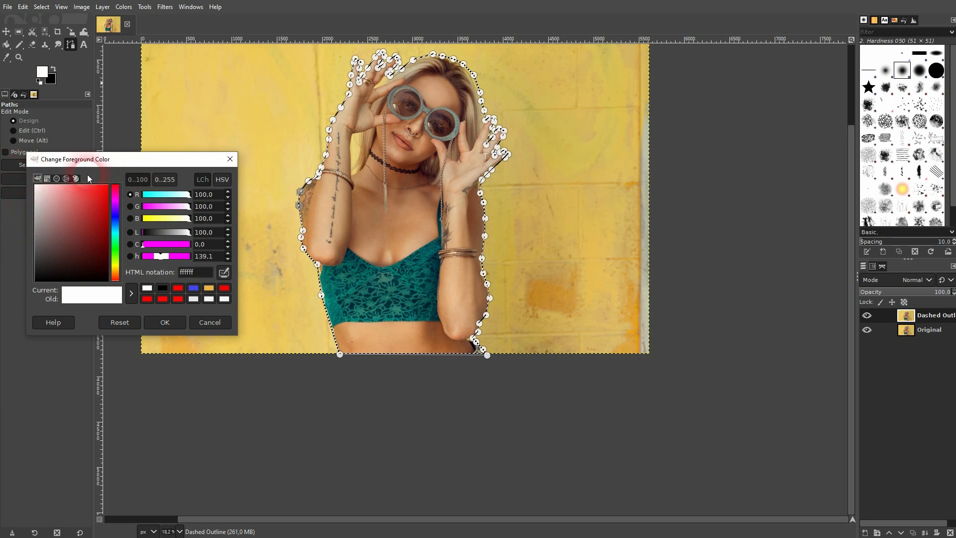
left_click(210, 322)
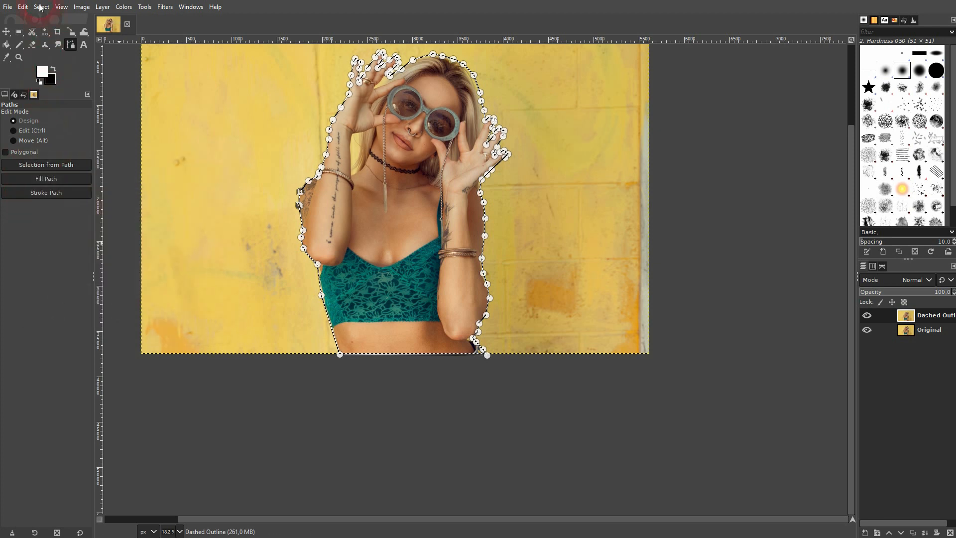
left_click(23, 6)
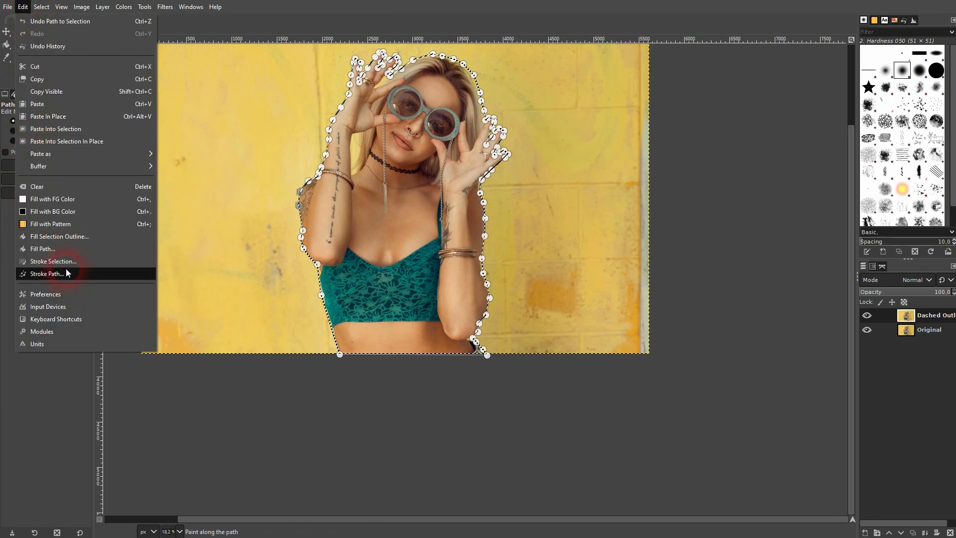
Stroke the selection with a 25 px white line using the Normal dots dash preset
left_click(52, 261)
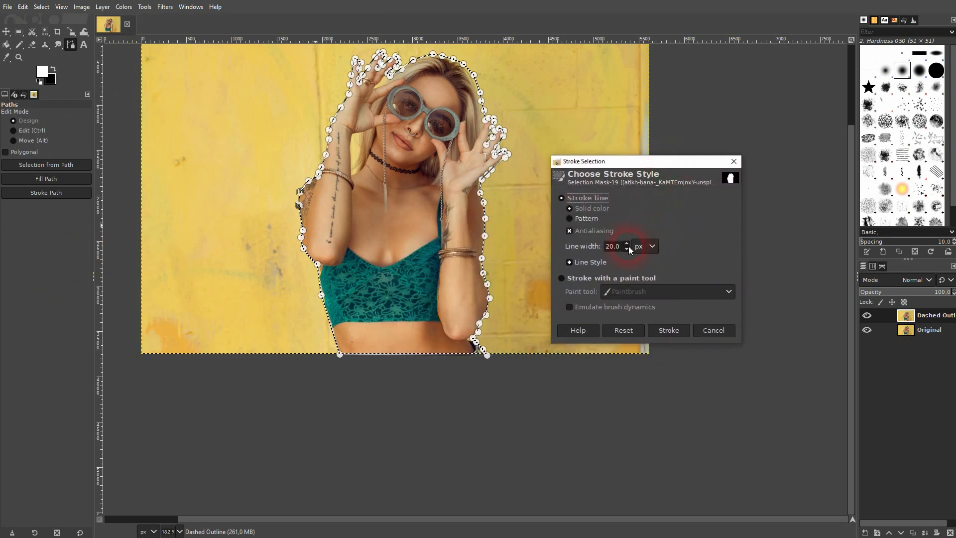
left_click(627, 244)
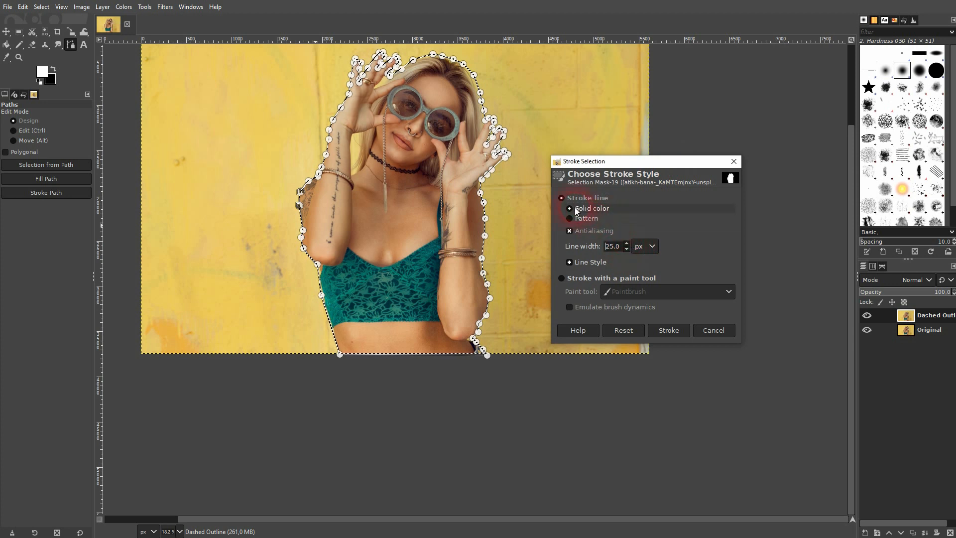
left_click(562, 262)
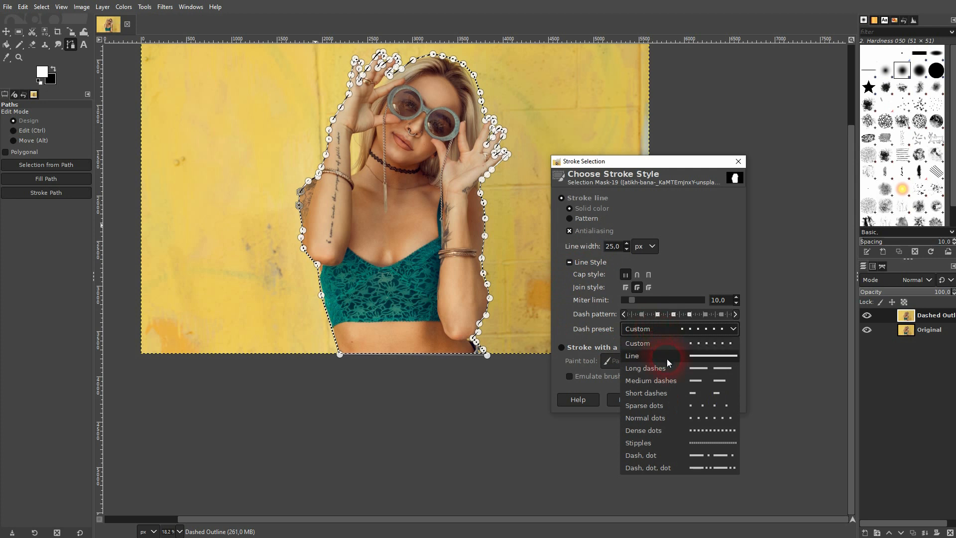
left_click(633, 356)
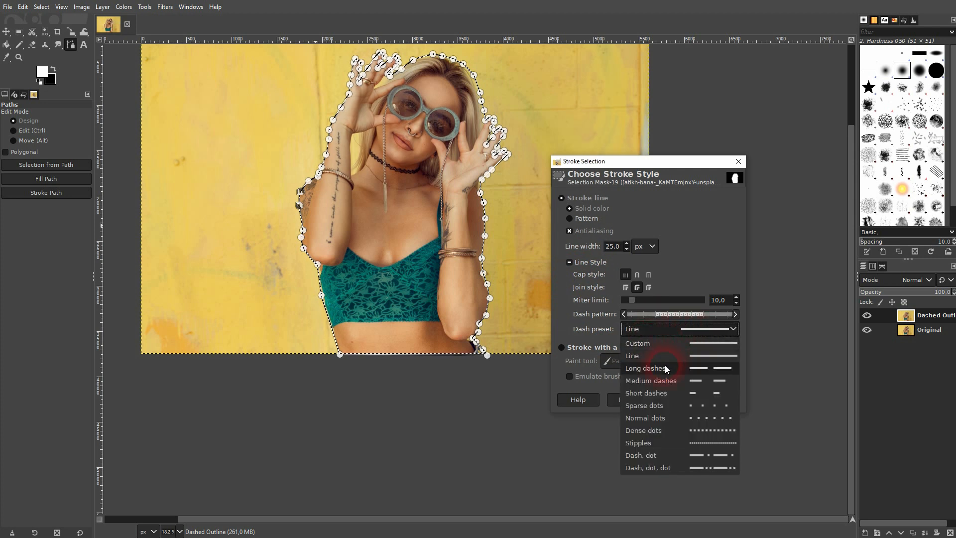
left_click(645, 368)
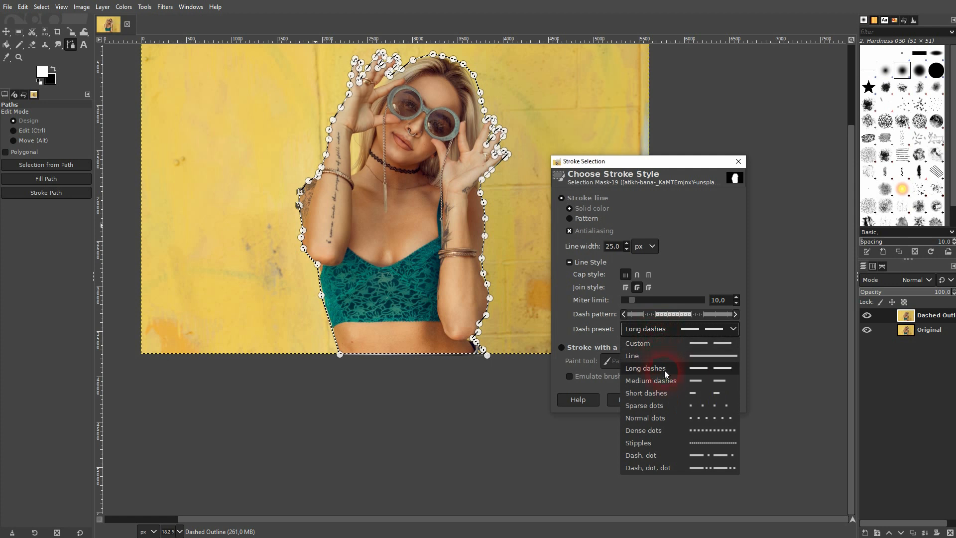
left_click(651, 380)
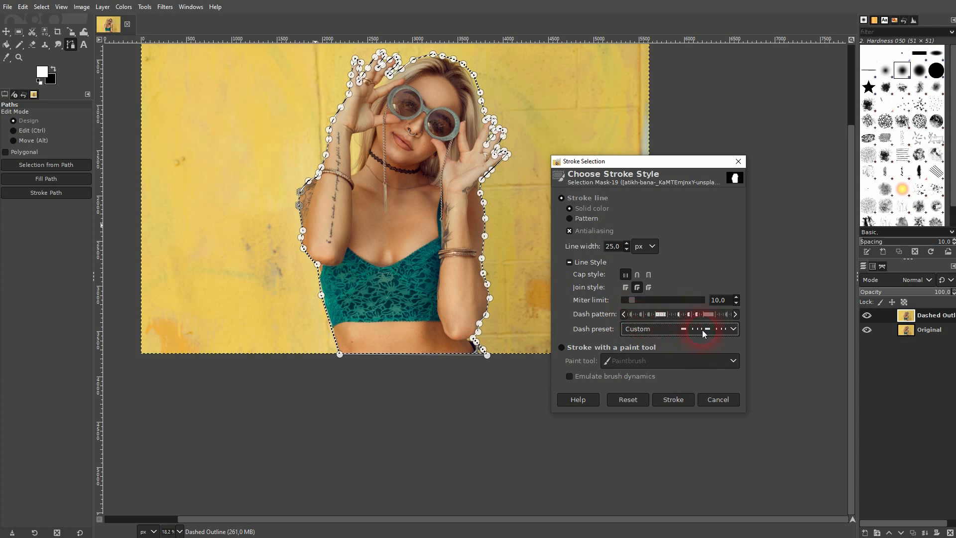
left_click(733, 329)
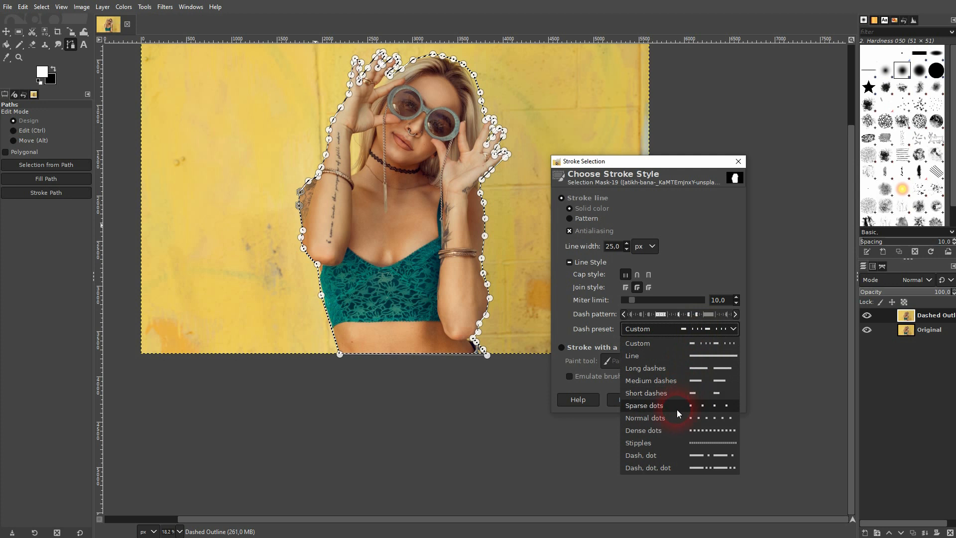
left_click(644, 418)
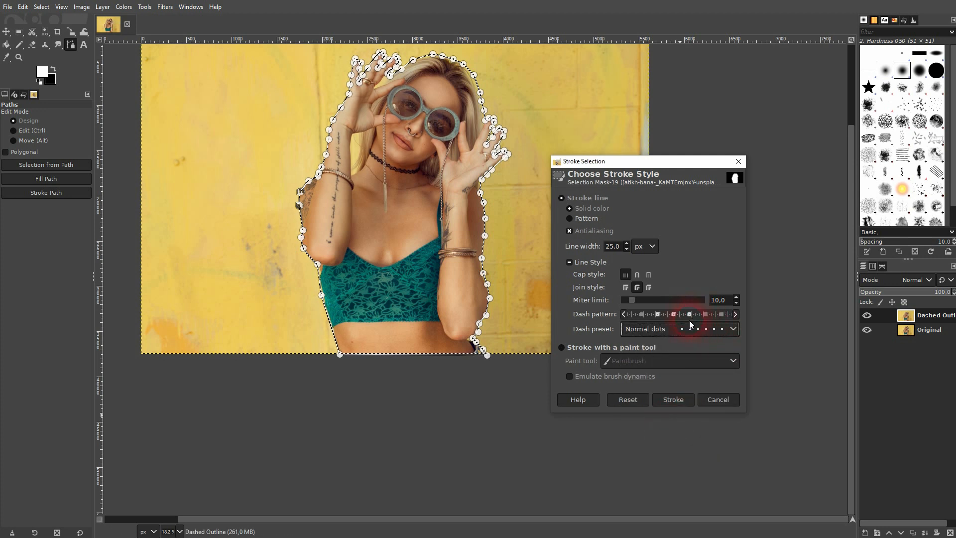
left_click(679, 329)
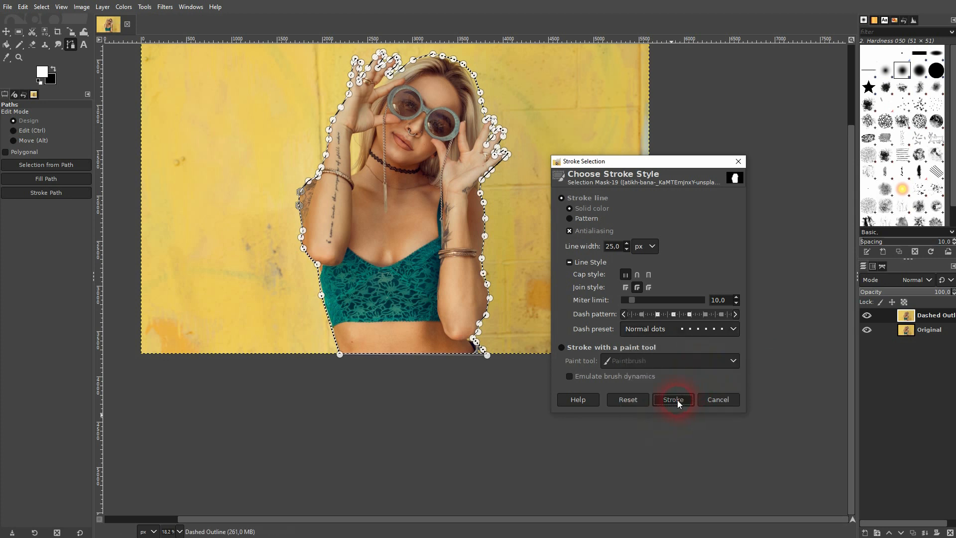
left_click(674, 400)
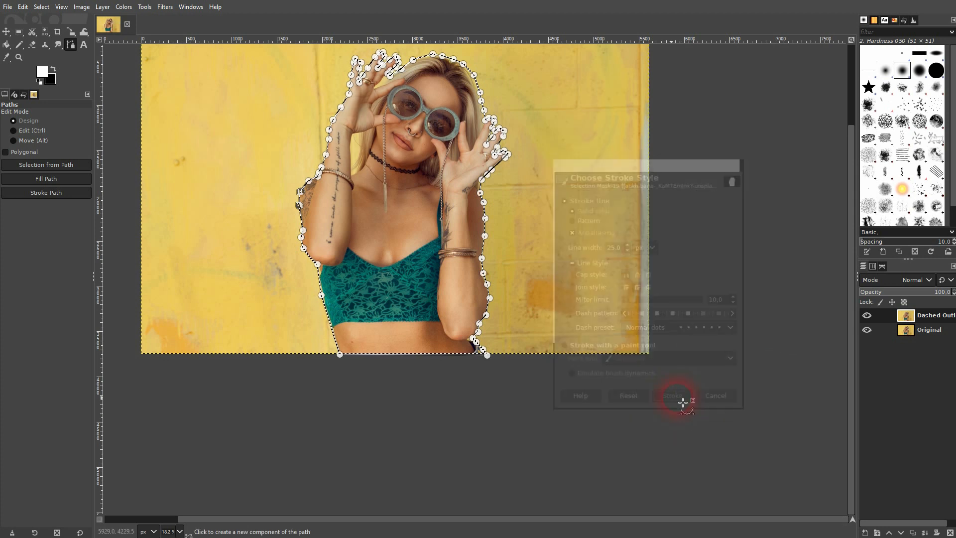
left_click(671, 395)
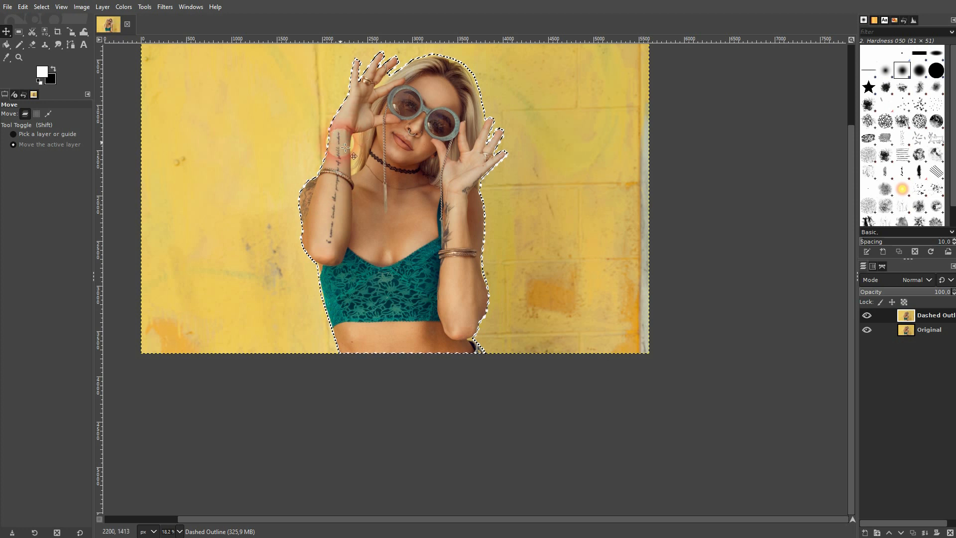
left_click(41, 6)
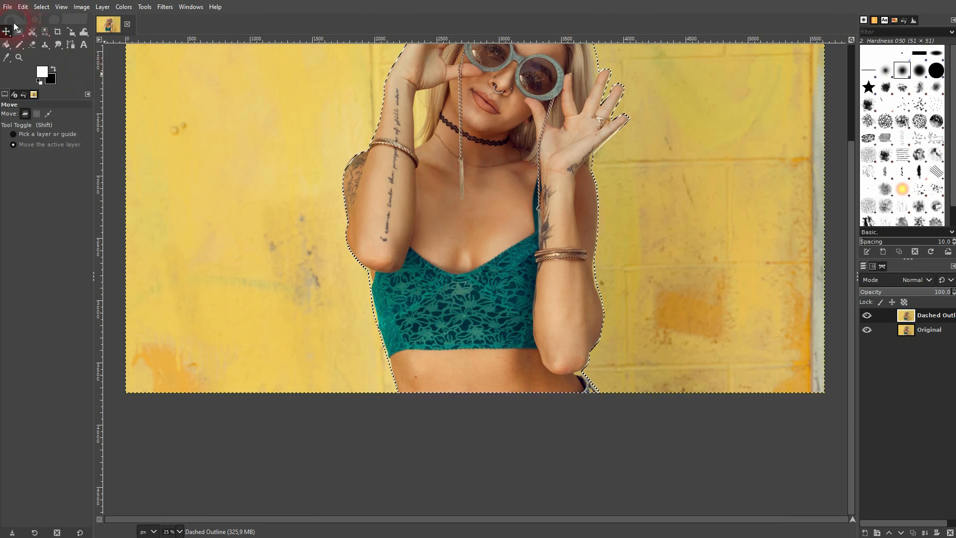
left_click(22, 7)
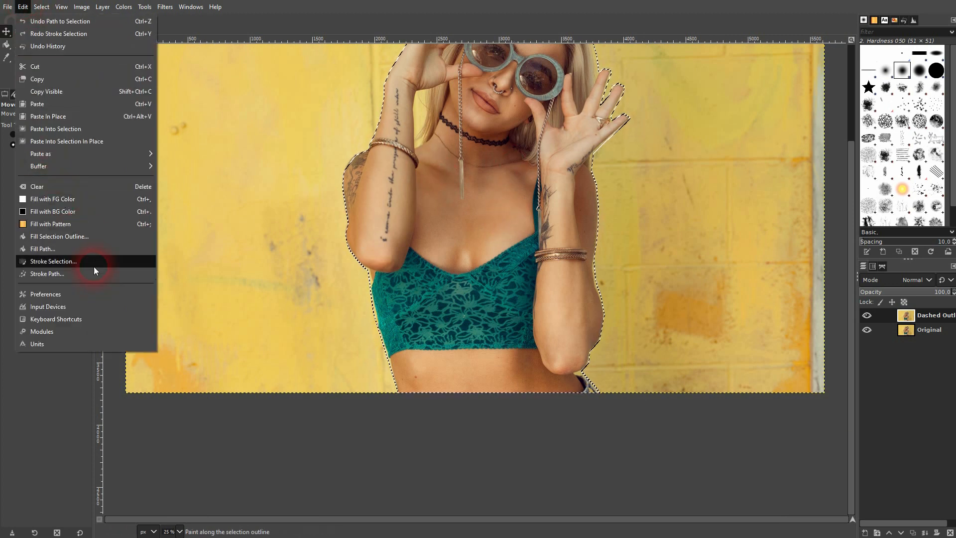
left_click(52, 261)
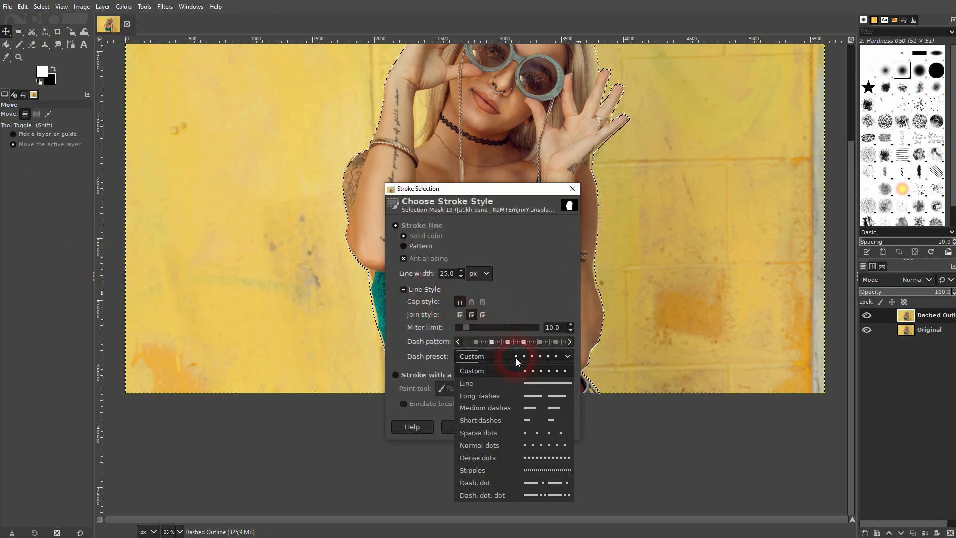
mouse_move(506, 408)
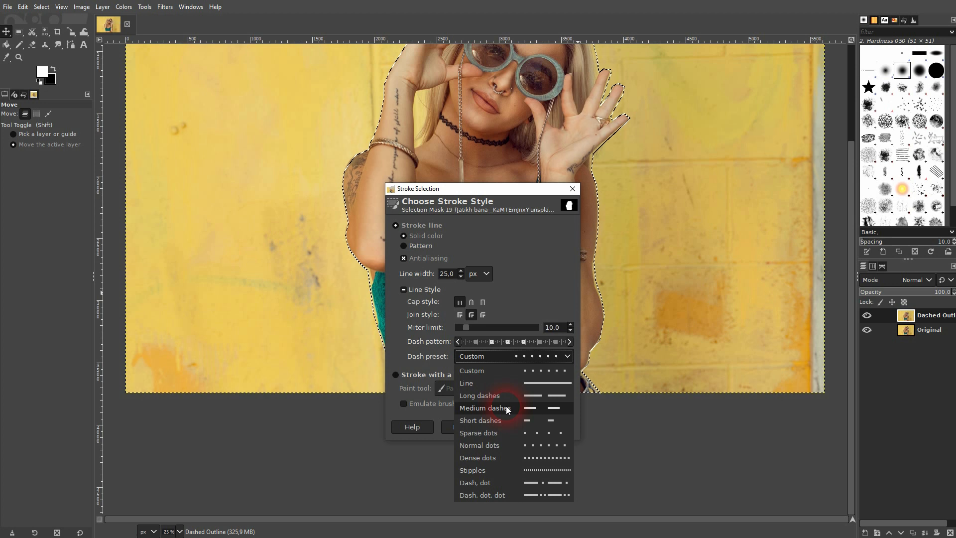
left_click(480, 395)
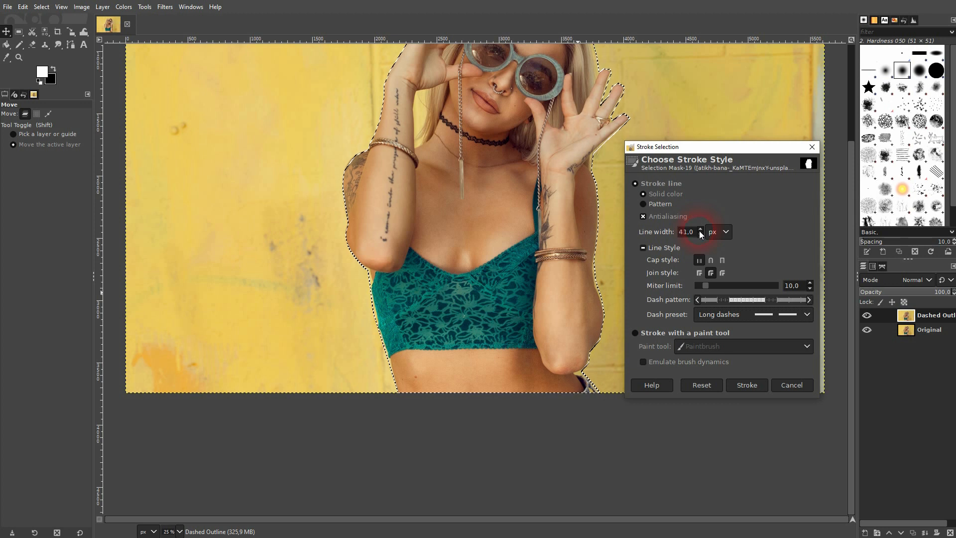
left_click(700, 235)
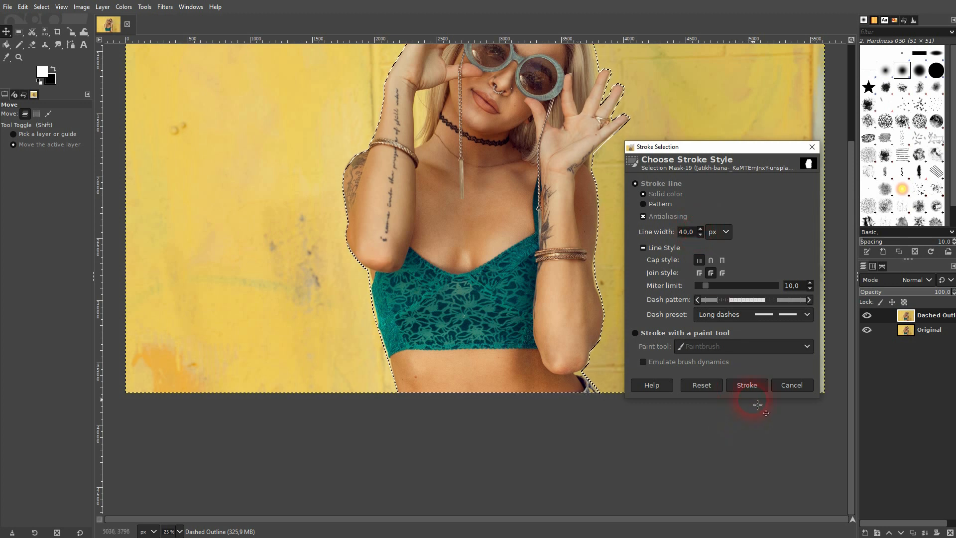
left_click(747, 386)
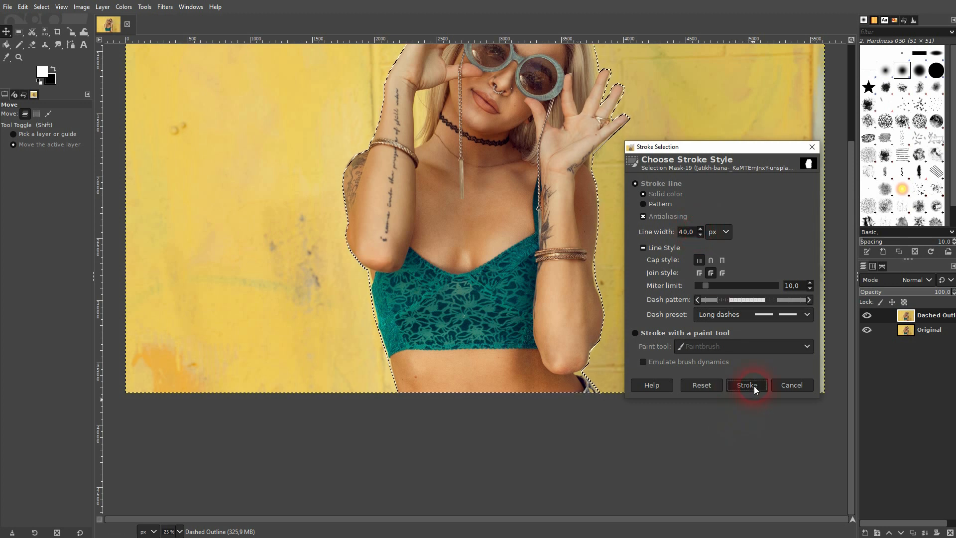
left_click(746, 385)
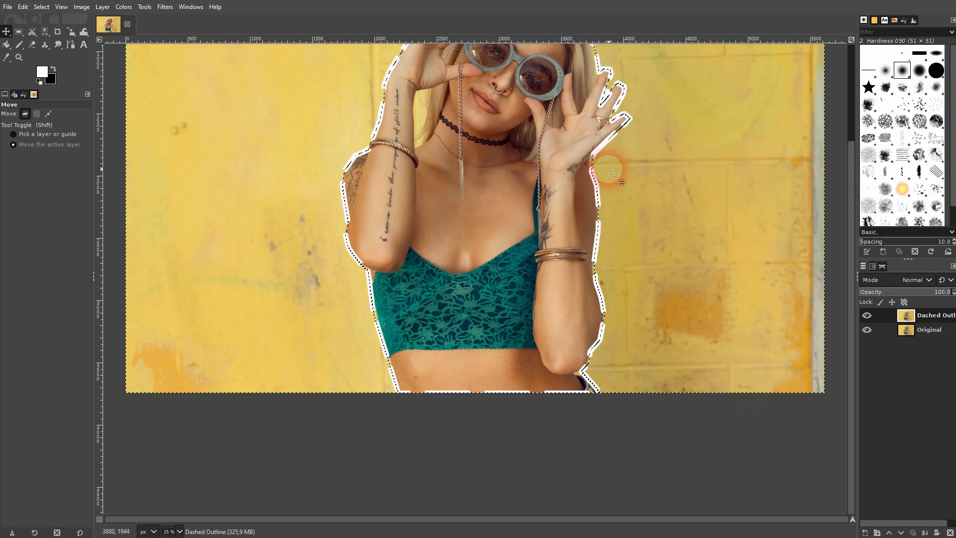
left_click_drag(613, 174, 613, 229)
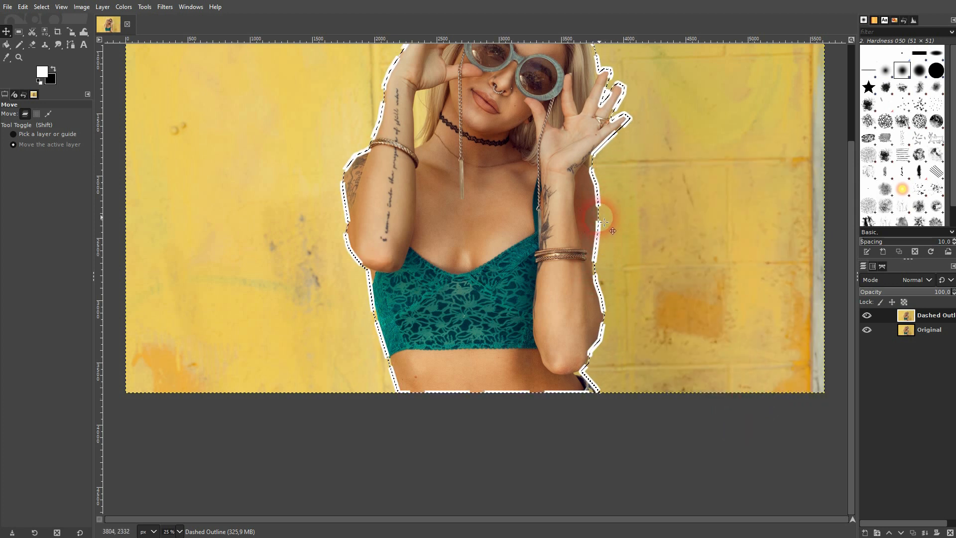
mouse_move(521, 212)
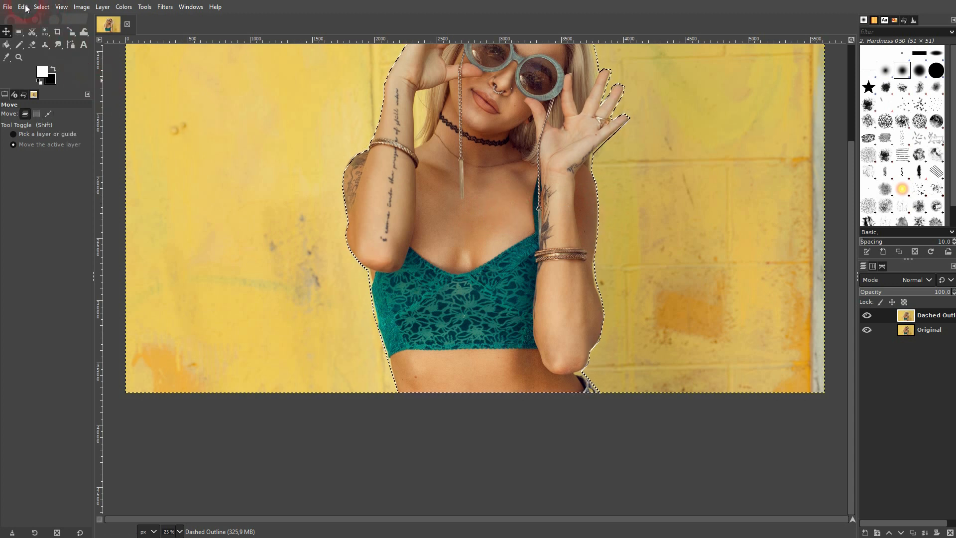
Stroke the selection with a 30 px white line in the Medium dashes preset
left_click(23, 7)
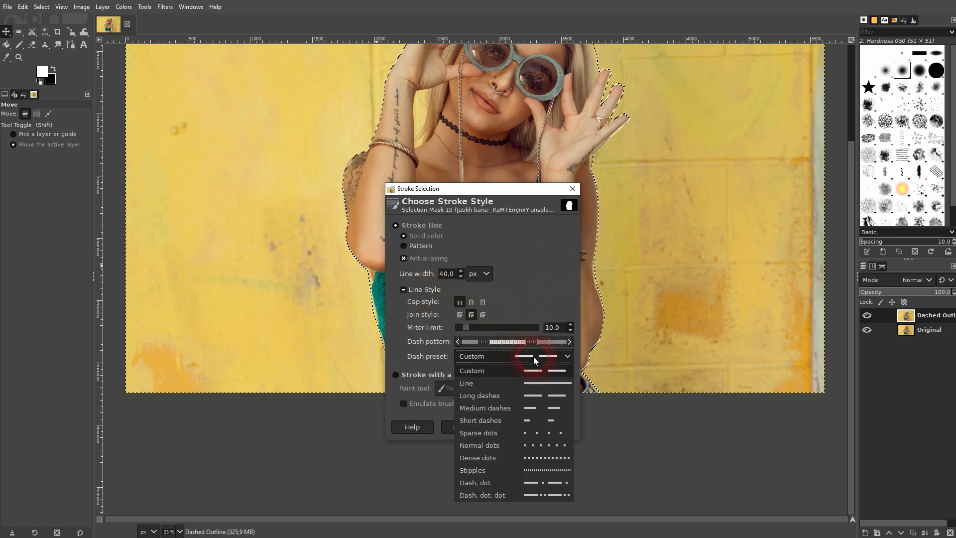
left_click(485, 408)
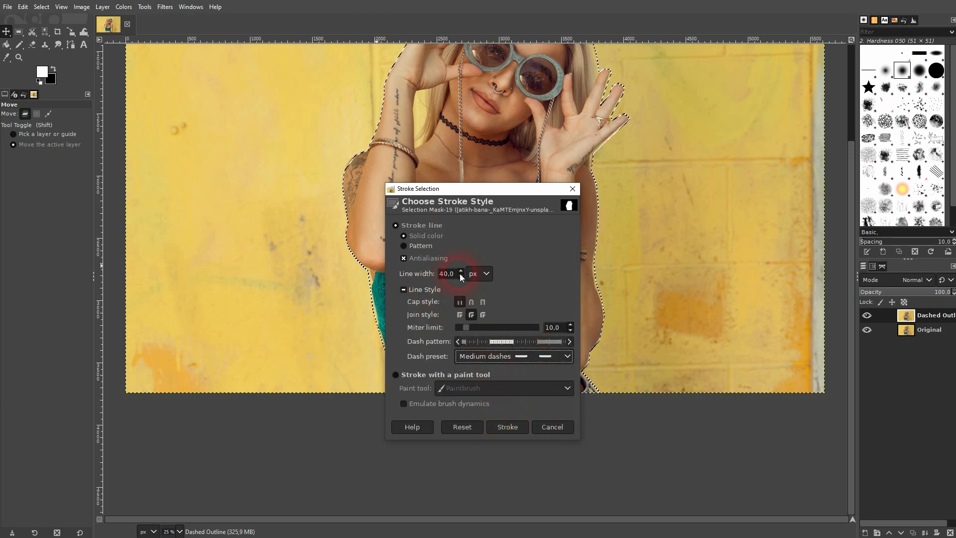
left_click(462, 277)
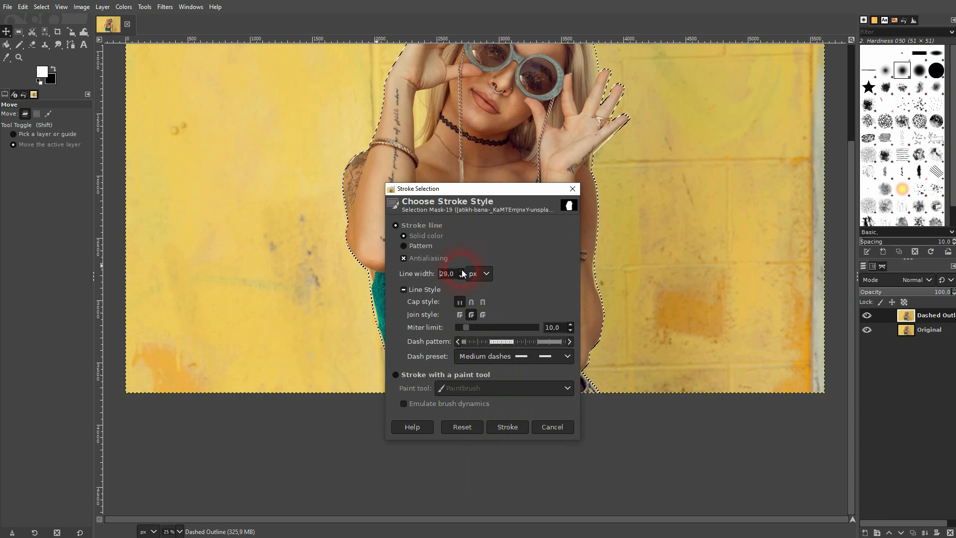
left_click(456, 270)
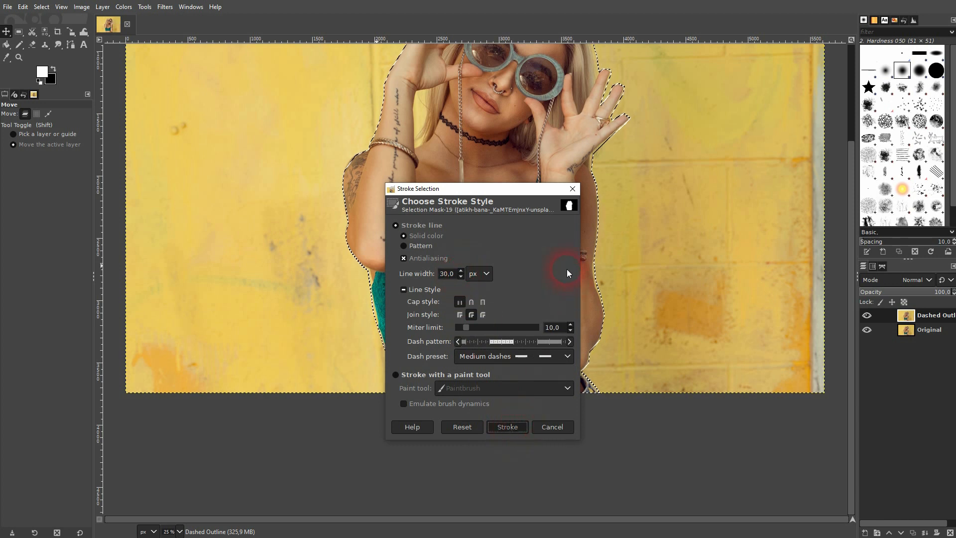
left_click(507, 426)
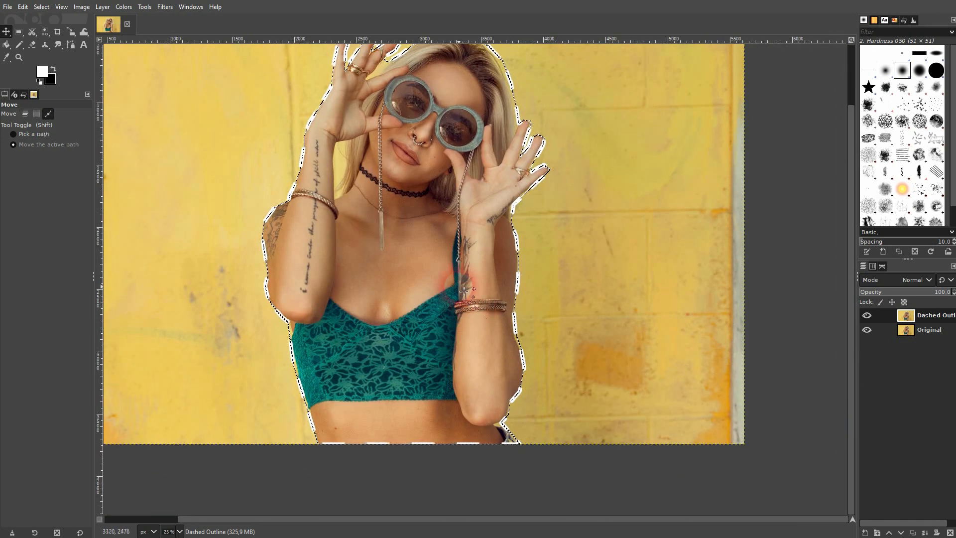
left_click(40, 7)
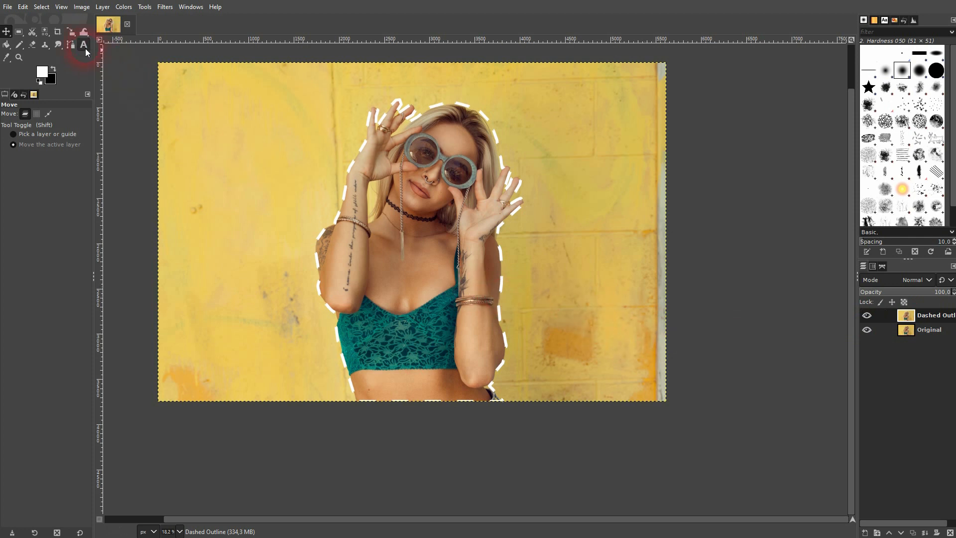
Switch to the Paths tool and scroll to show the path's anchors near her waist
left_click(84, 44)
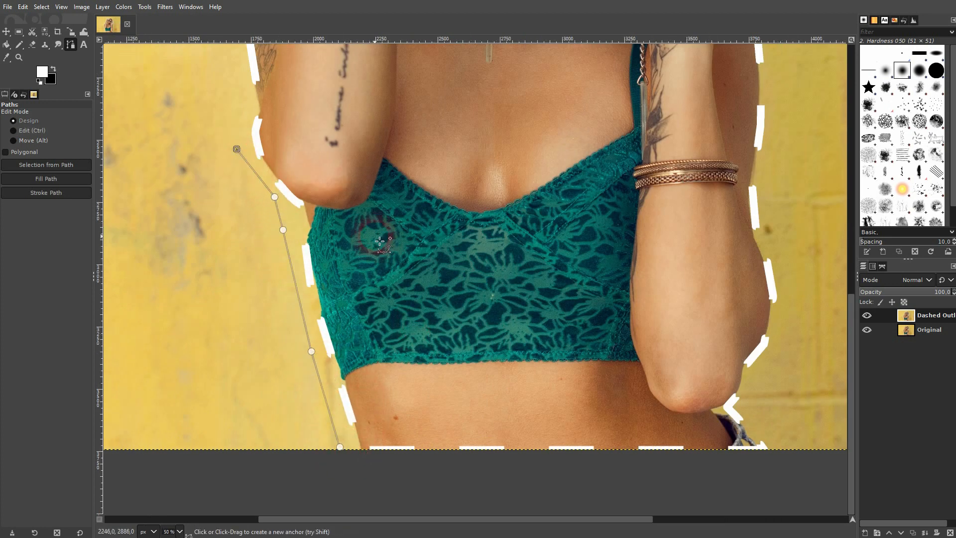
scroll("down", 3)
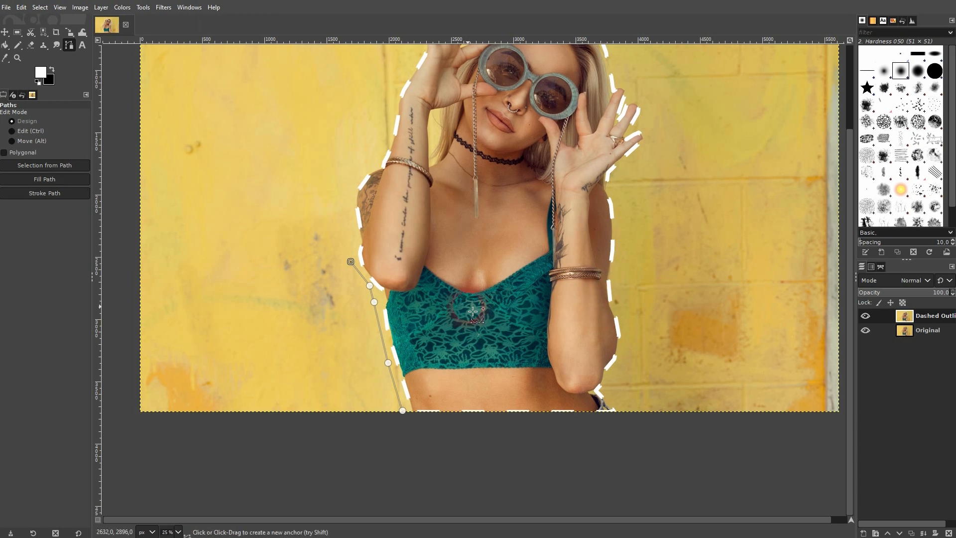
mouse_move(707, 126)
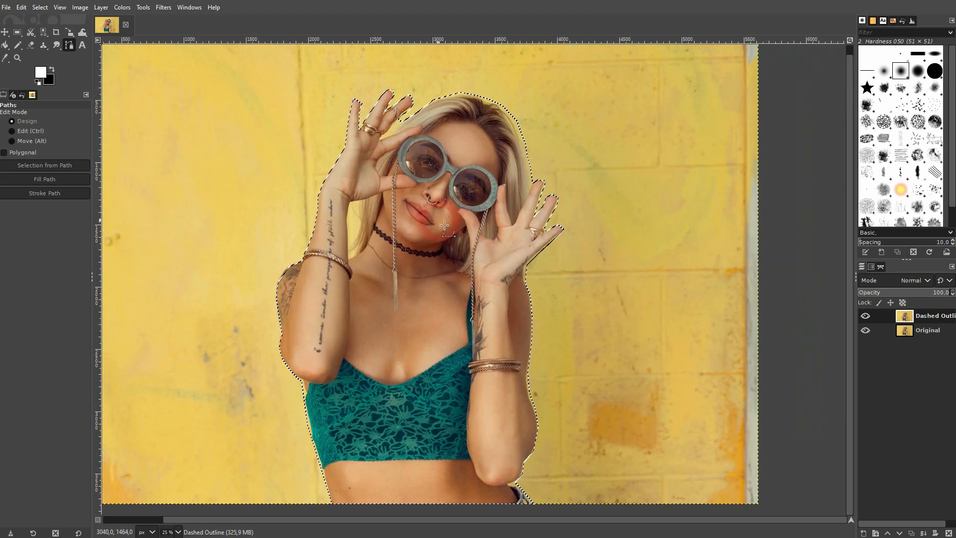
Grow the selection outward with Select > Grow so it sits clear of her silhouette
left_click(21, 7)
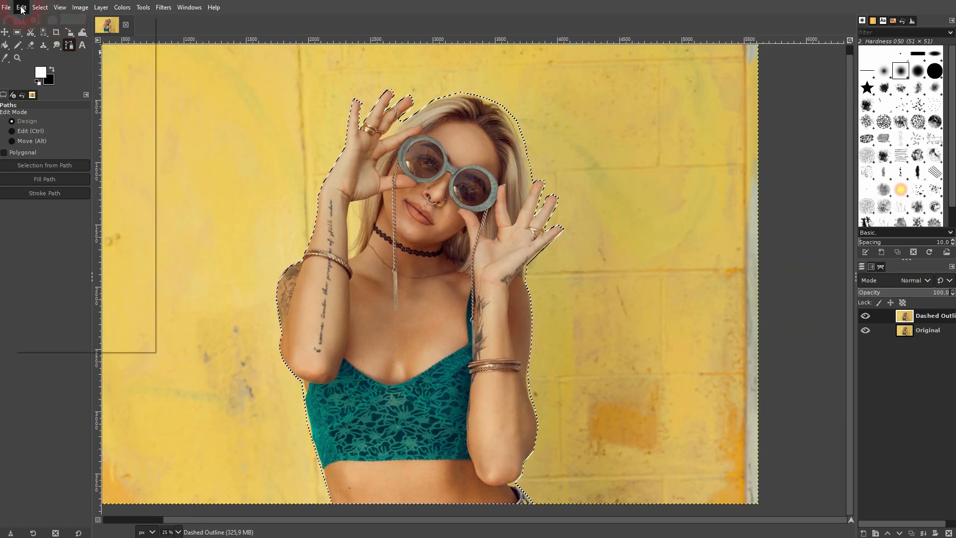
left_click(20, 6)
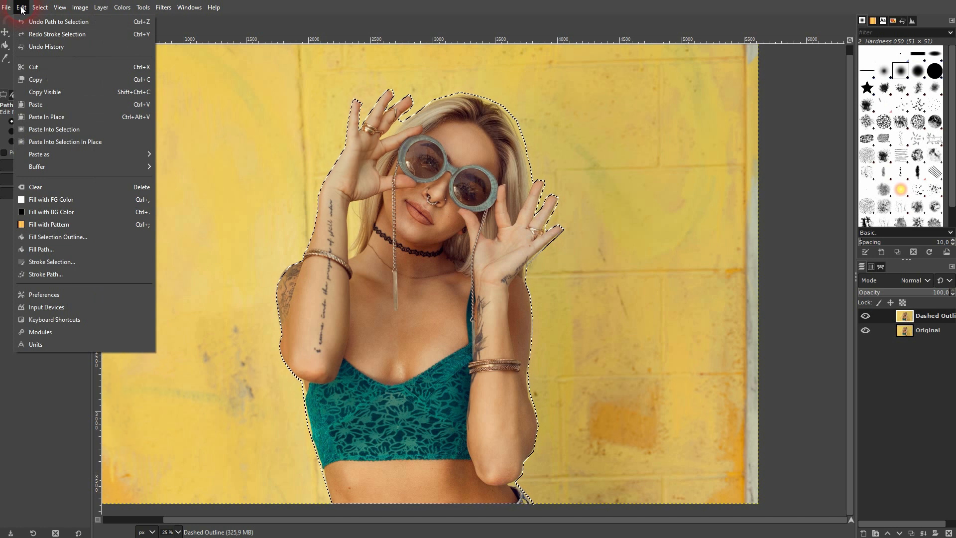
left_click(39, 7)
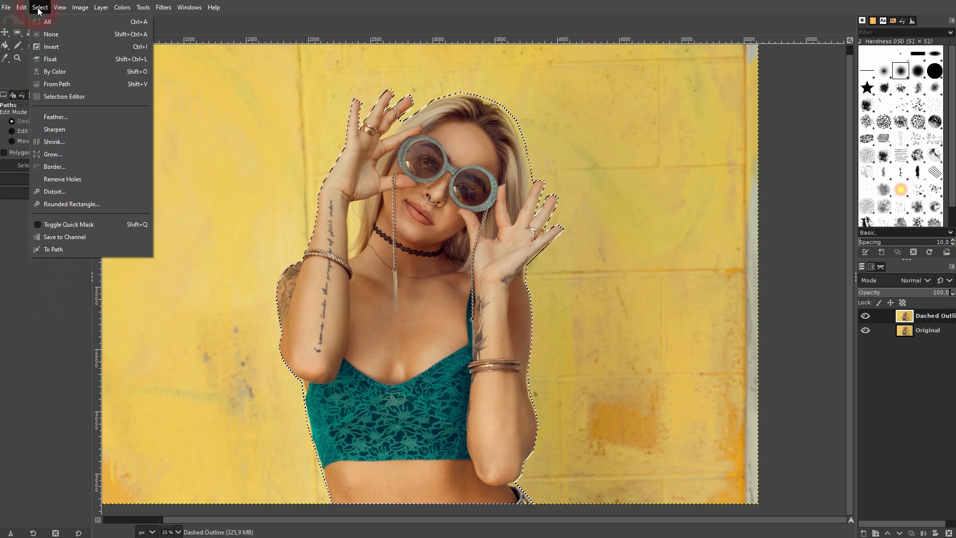
mouse_move(54, 154)
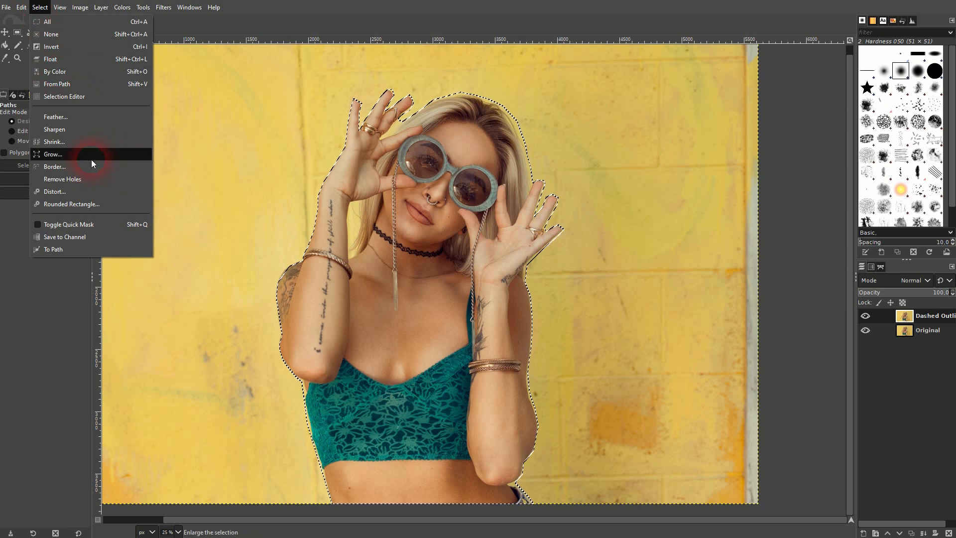
left_click(53, 154)
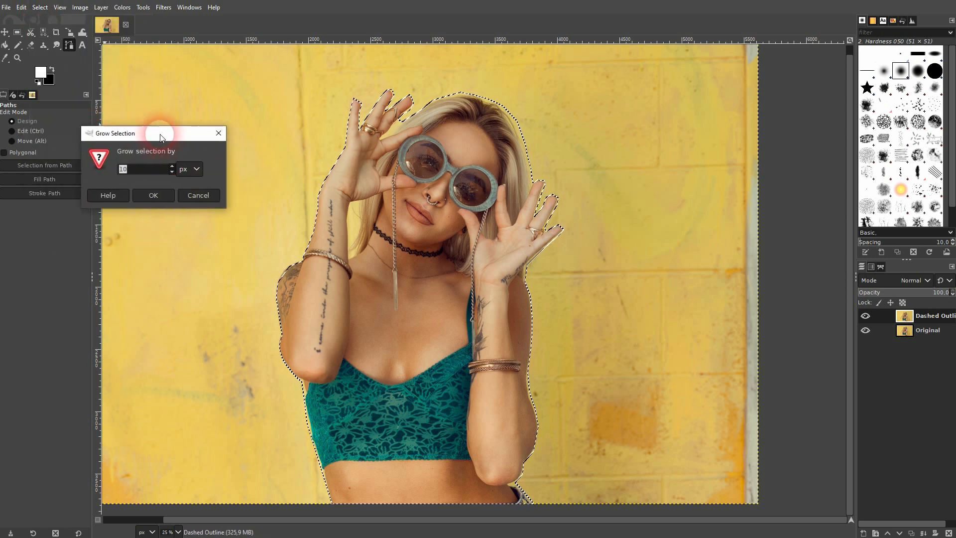
left_click(153, 195)
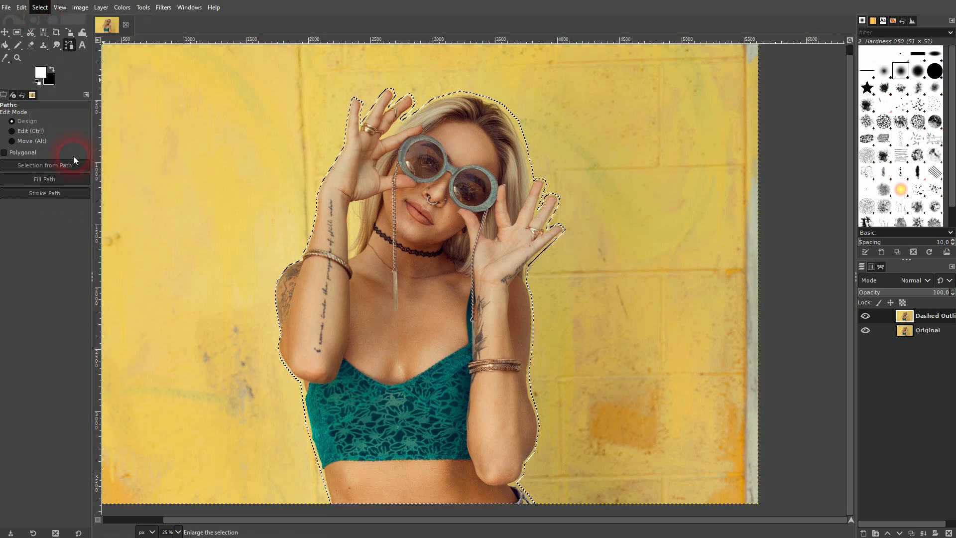
left_click(38, 6)
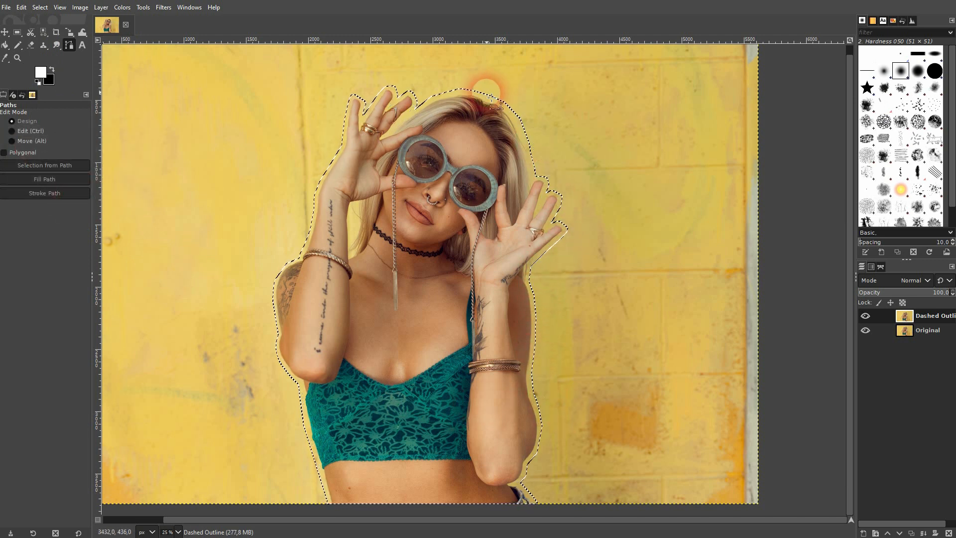
left_click(21, 6)
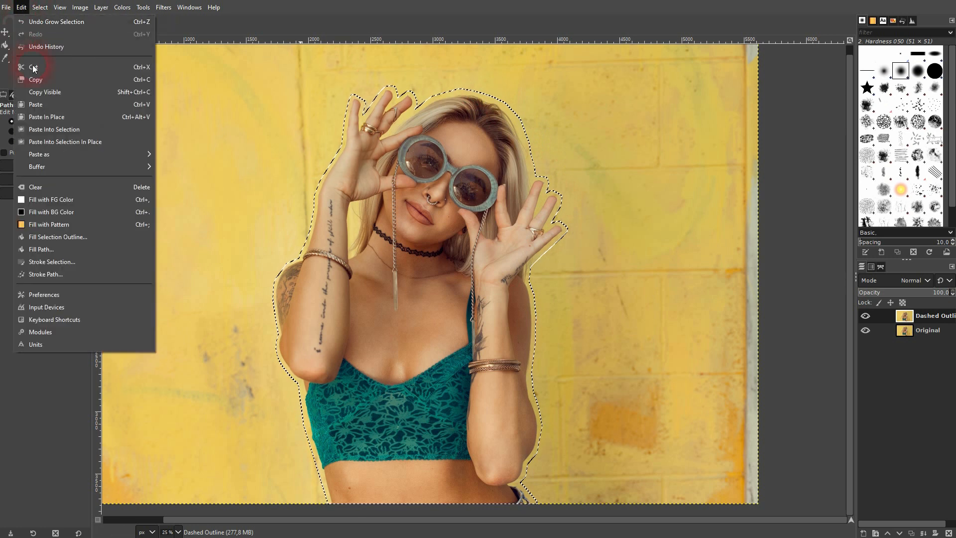
left_click(52, 262)
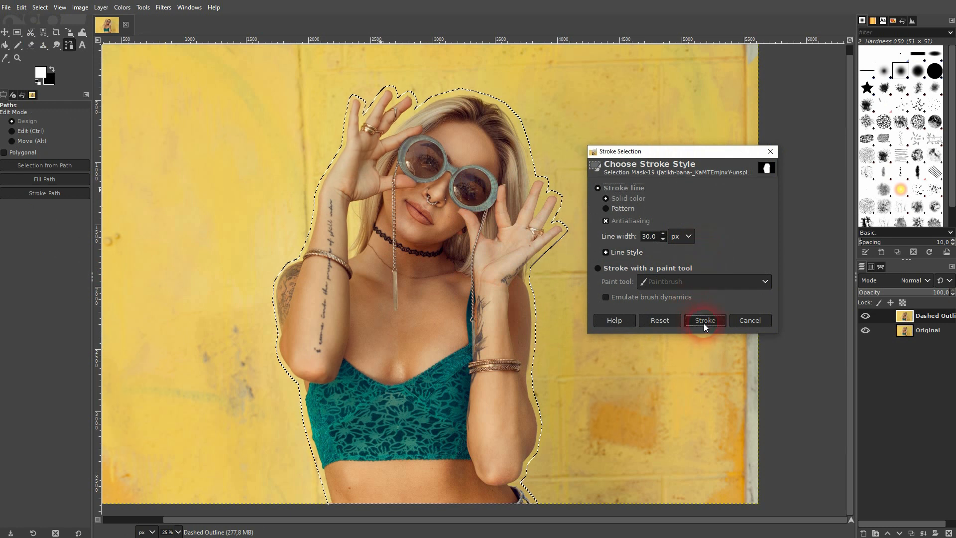
Stroke the grown selection with the 30 px white dashed line, then choose Select > None
left_click(705, 320)
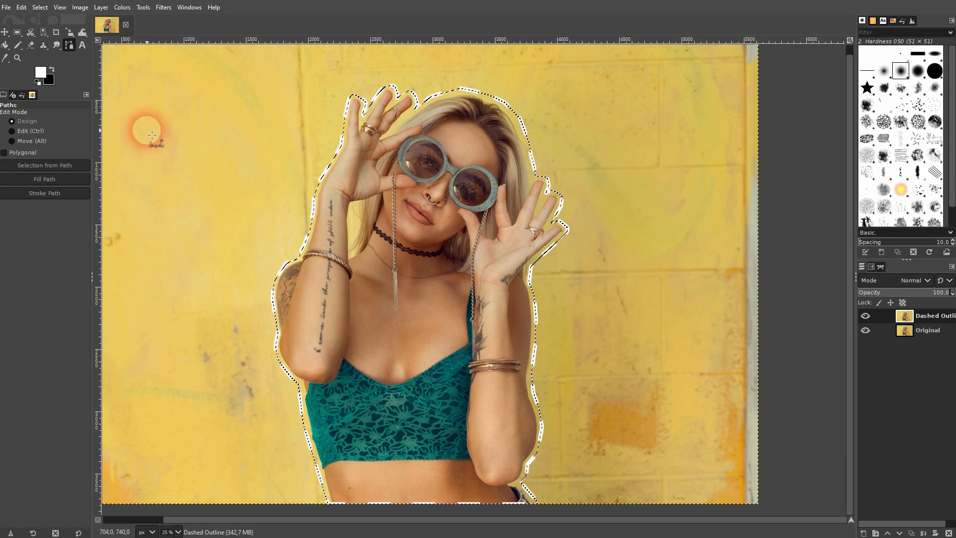
left_click(40, 6)
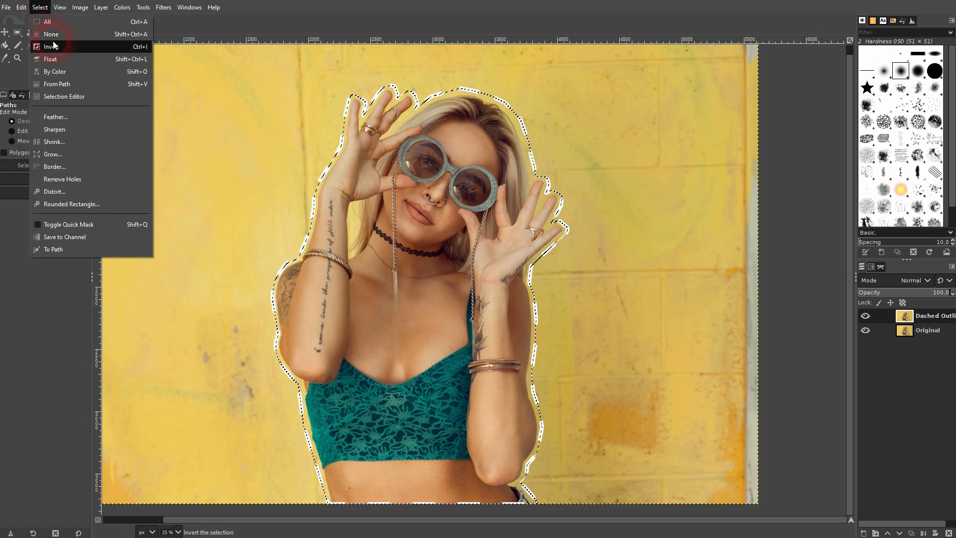
left_click(53, 46)
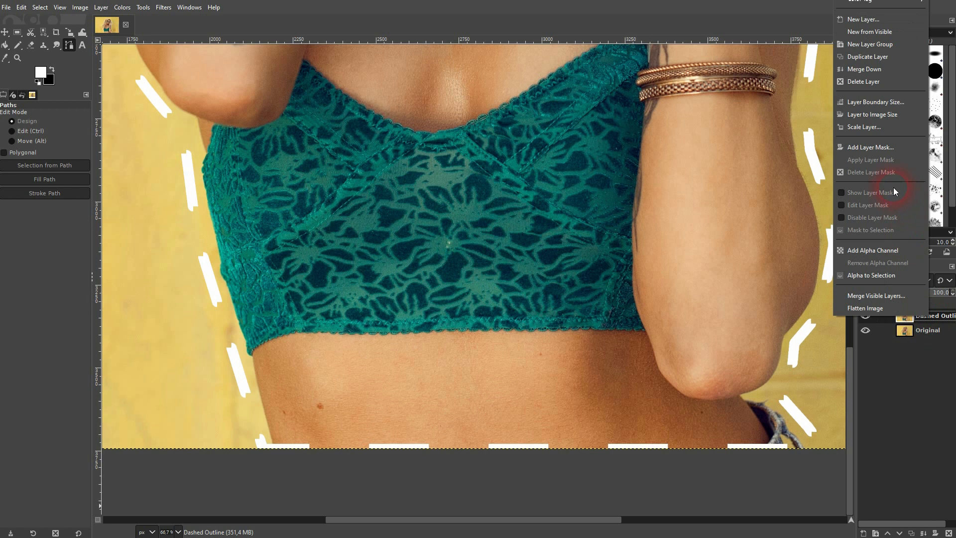
Add a fully opaque white layer mask to the Dashed Outline layer
left_click(872, 147)
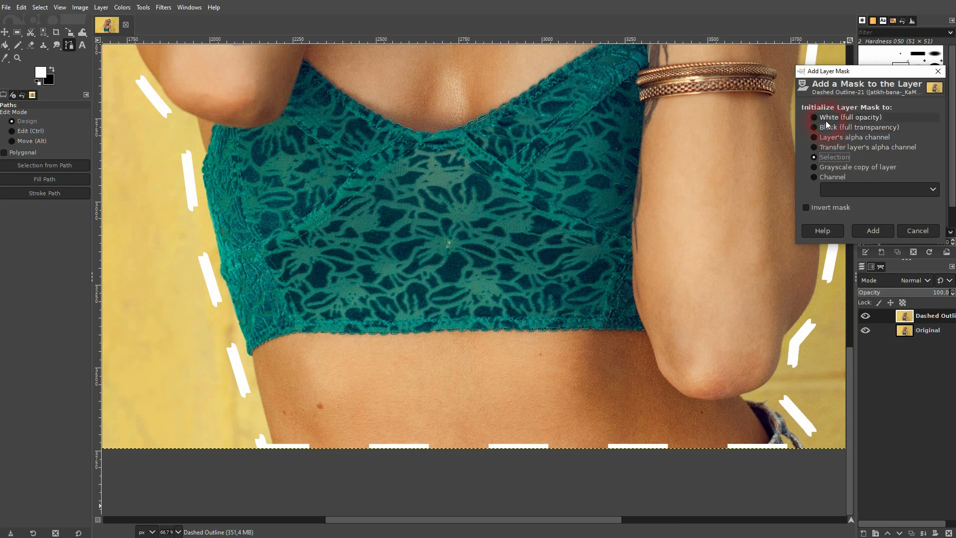
left_click(872, 230)
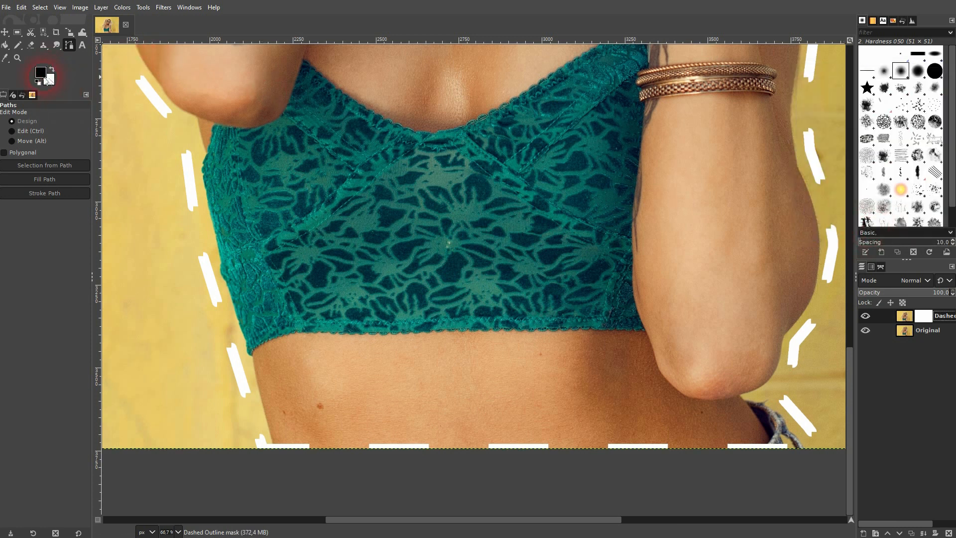
mouse_move(40, 72)
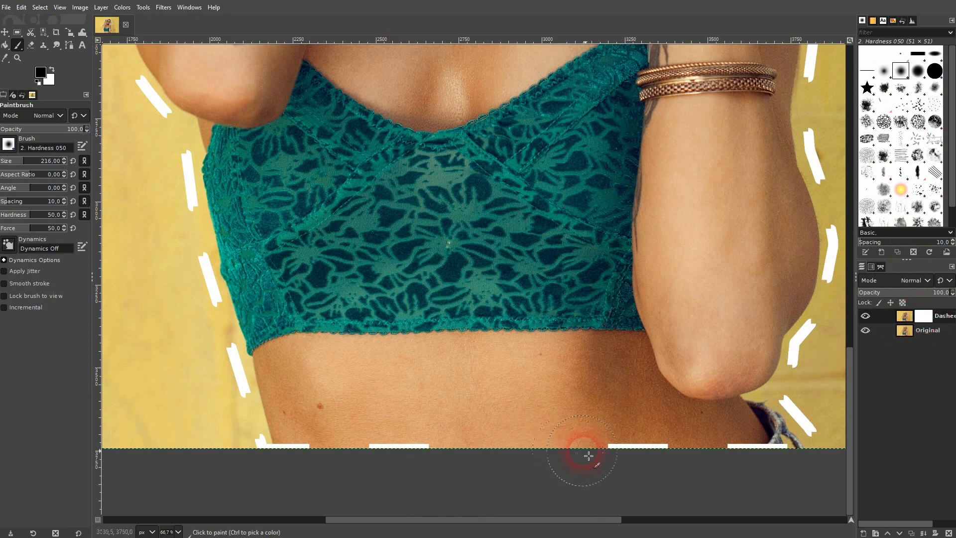
mouse_move(342, 456)
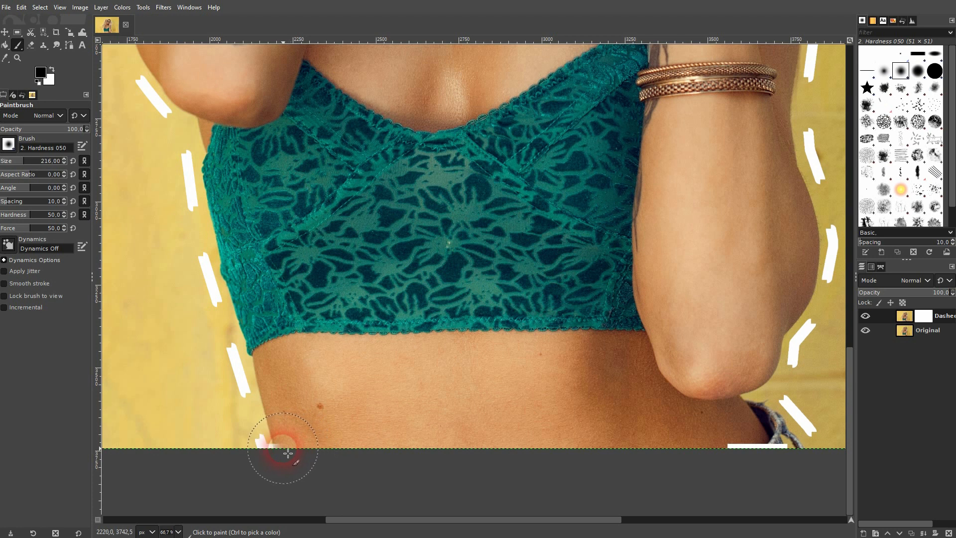
mouse_move(701, 459)
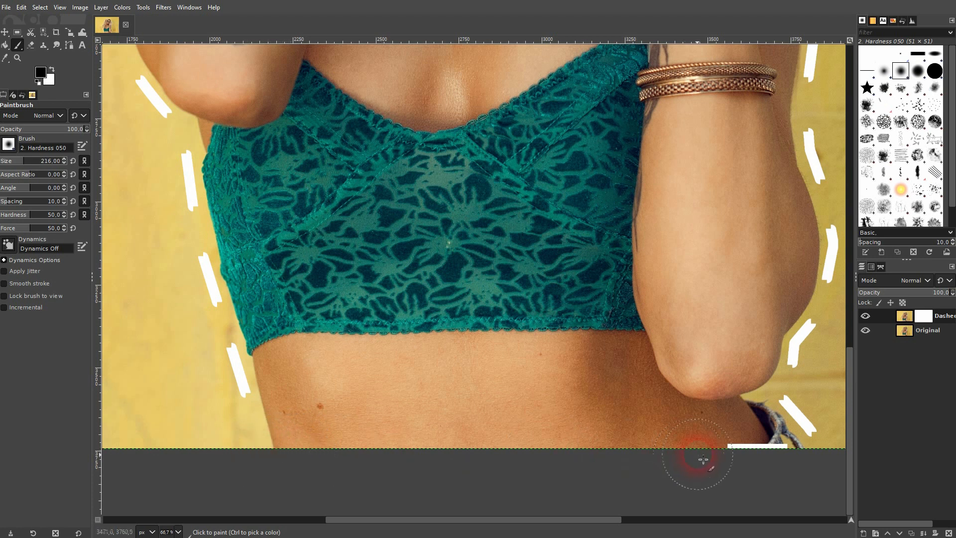
mouse_move(764, 453)
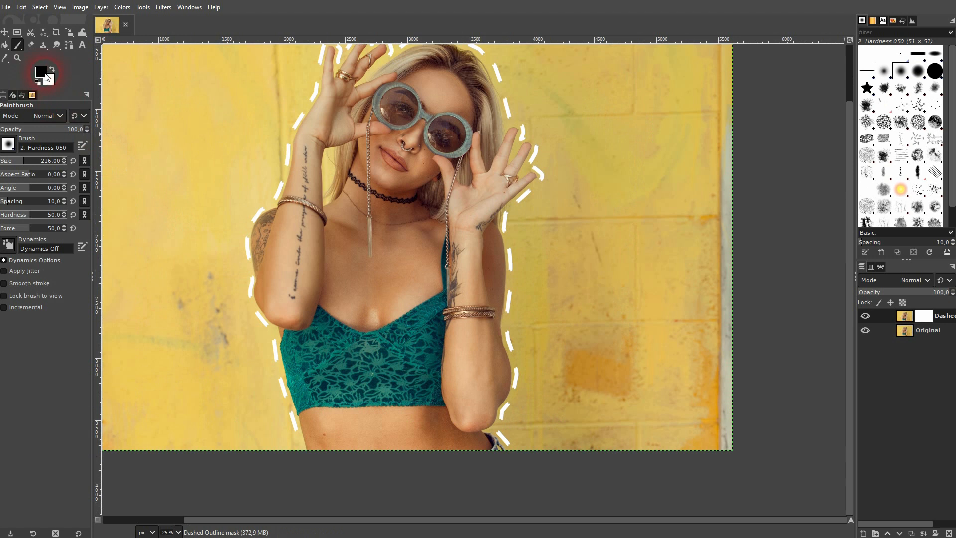
Switch the paint colour to white to restore the remaining dash ends on the mask
left_click(49, 68)
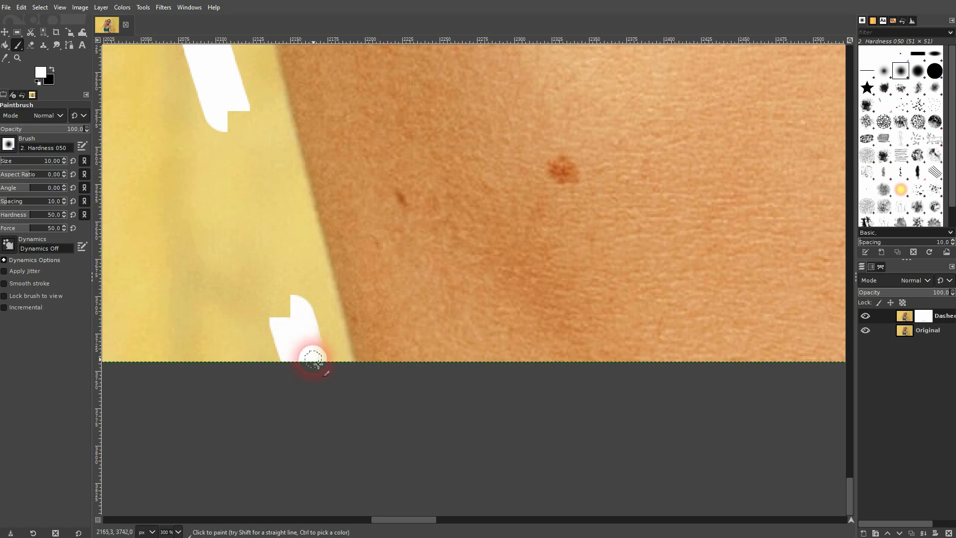
mouse_move(318, 360)
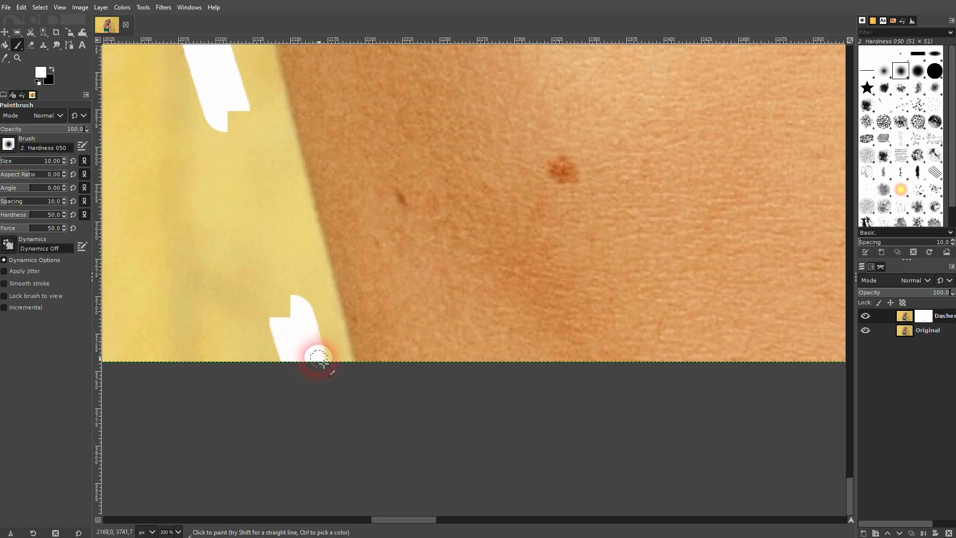
mouse_move(388, 378)
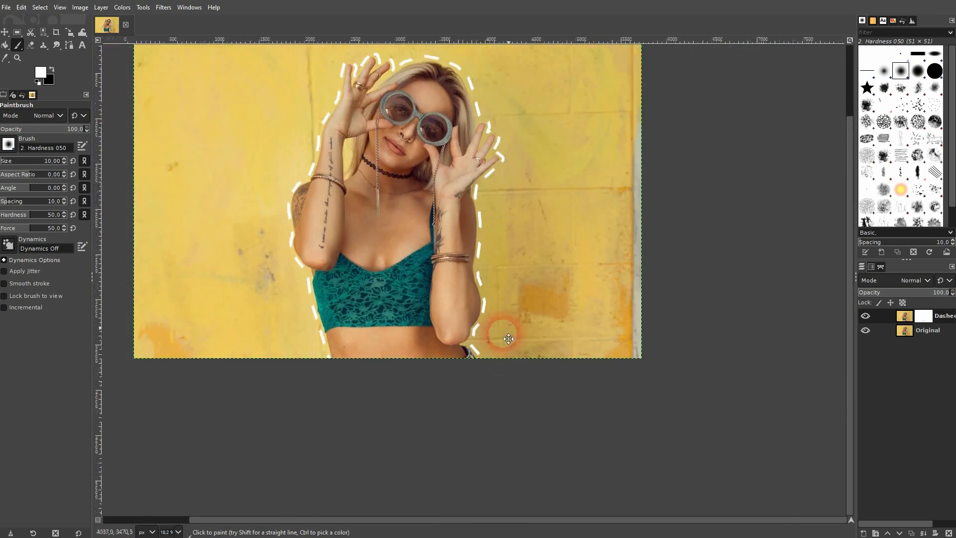
mouse_move(510, 320)
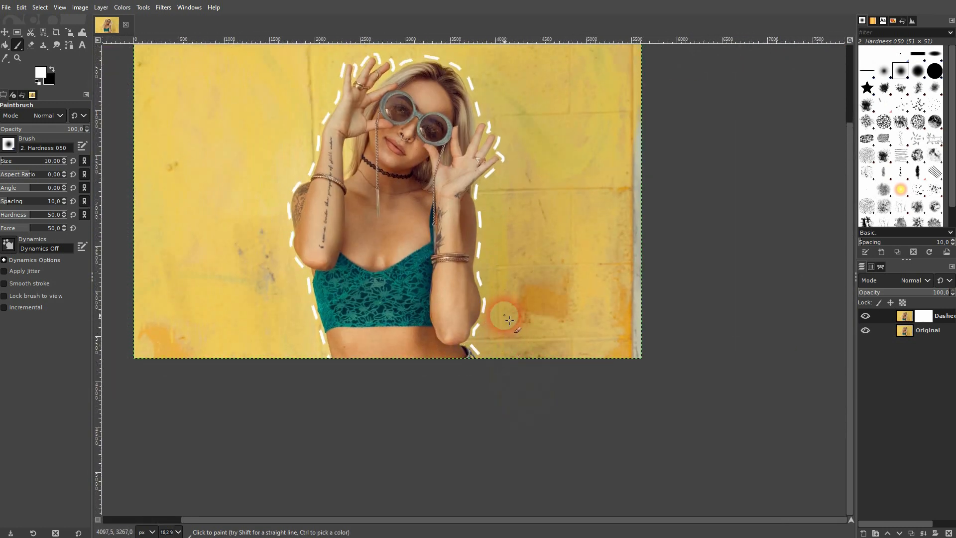